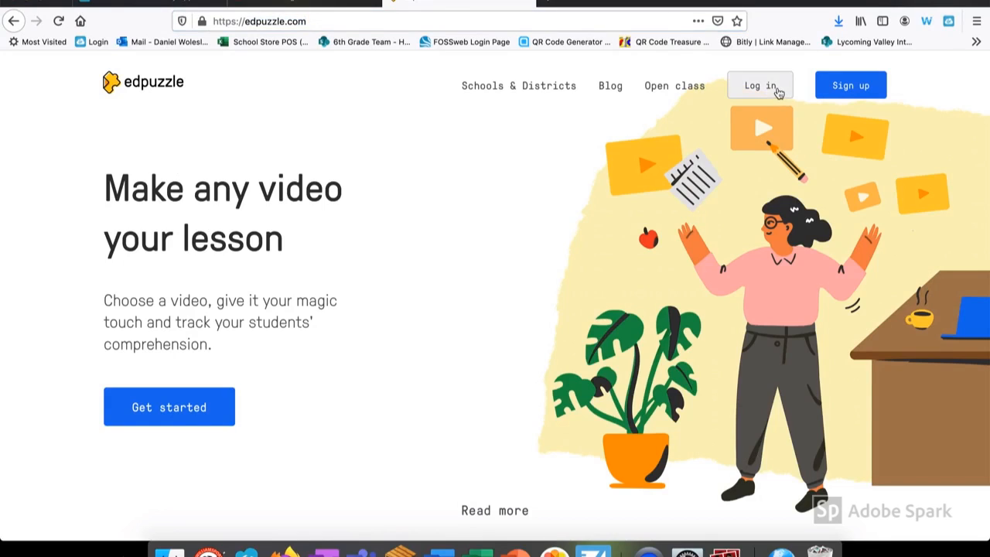
Log in to Edpuzzle as a teacher with the saved email and password
left_click(760, 86)
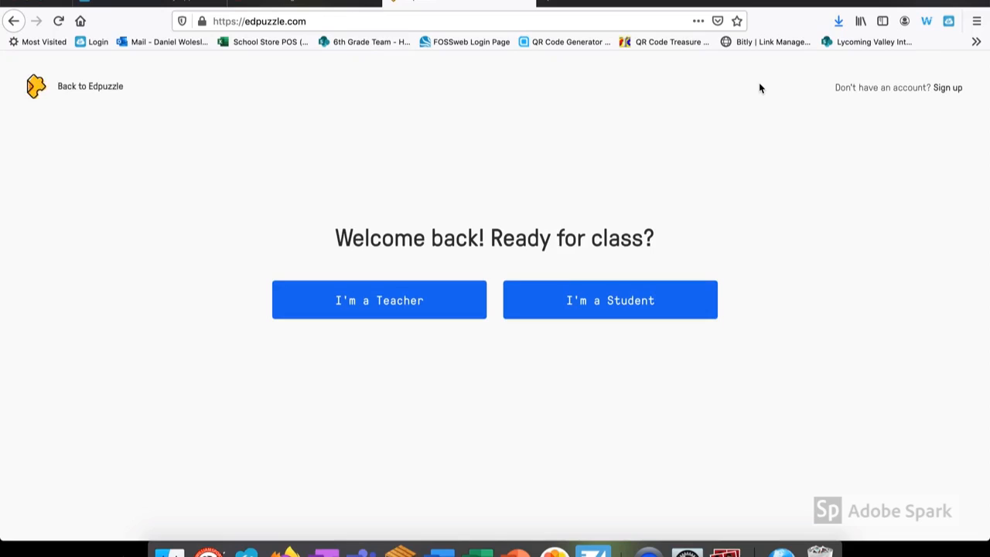
mouse_move(464, 301)
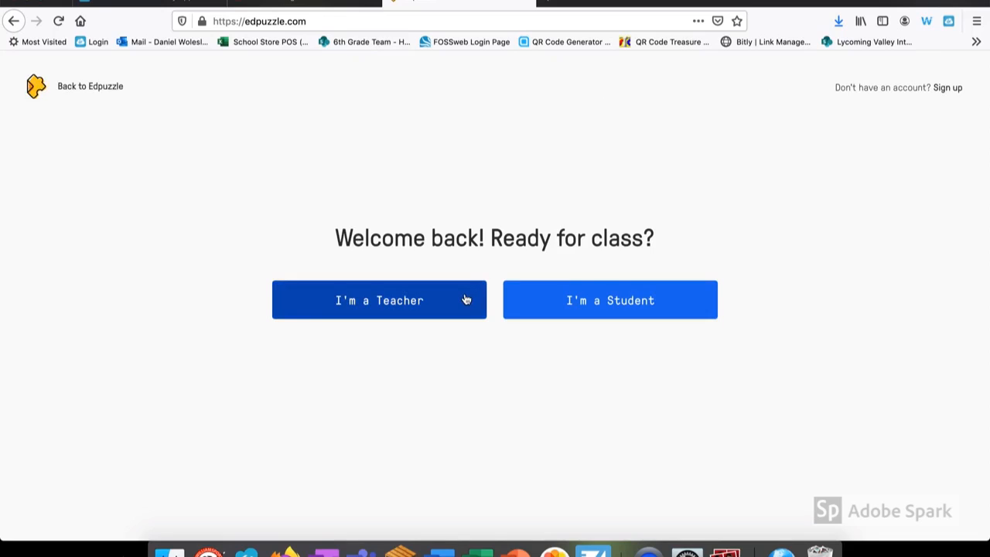
left_click(379, 301)
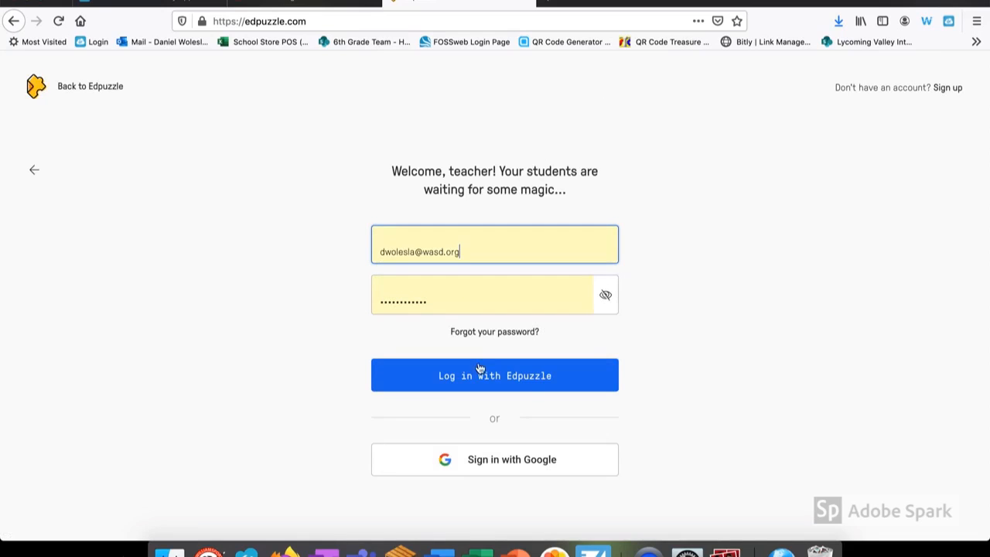
left_click(495, 376)
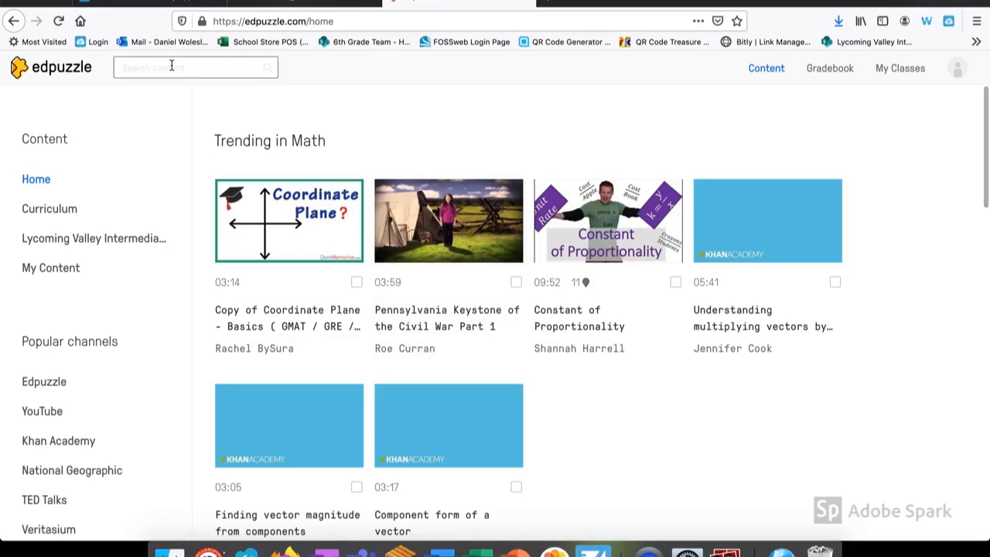
left_click(193, 67)
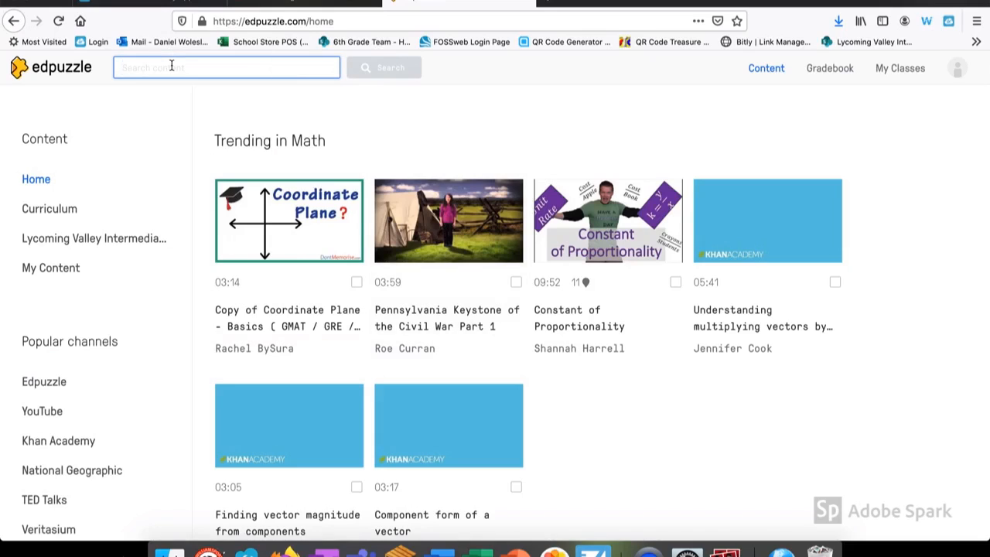
type("negative numbers")
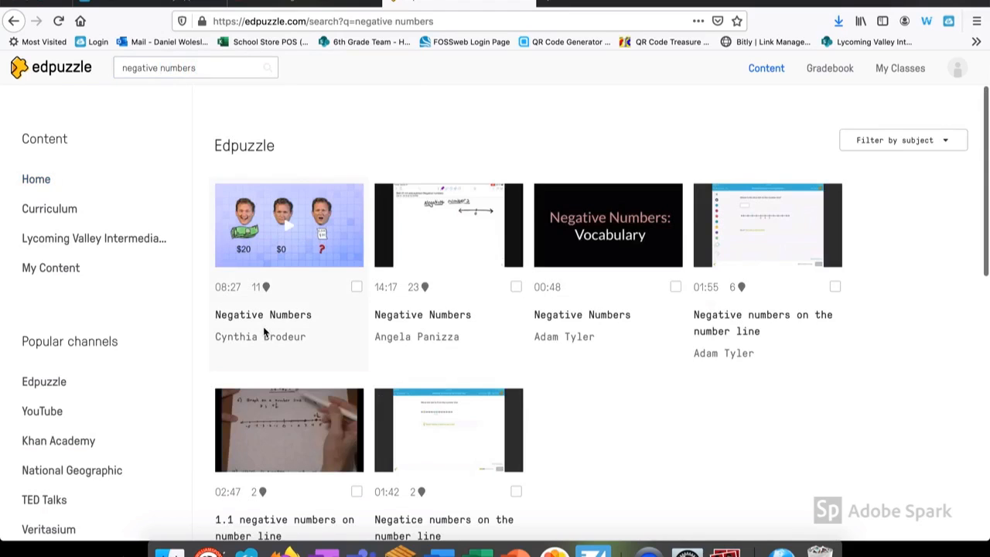
left_click(36, 180)
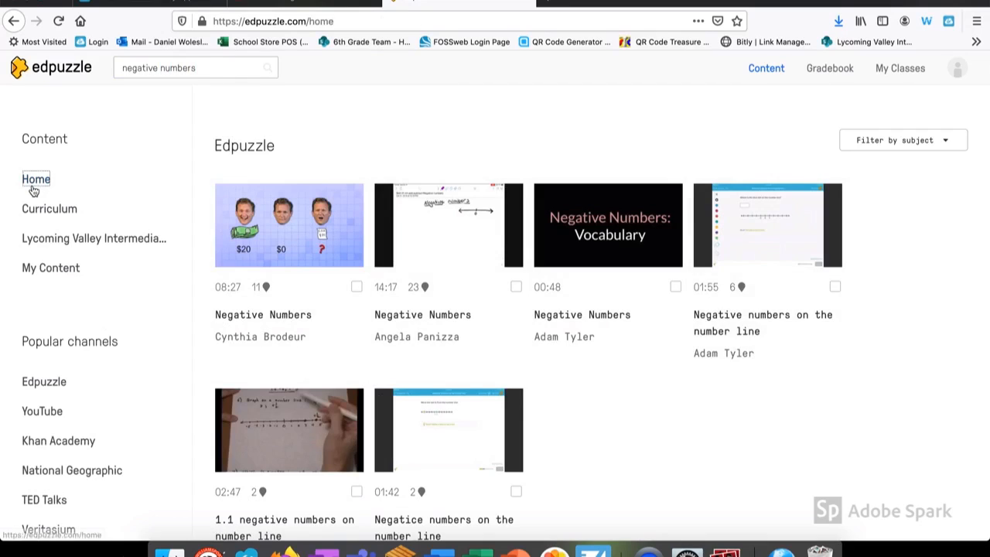
left_click(35, 180)
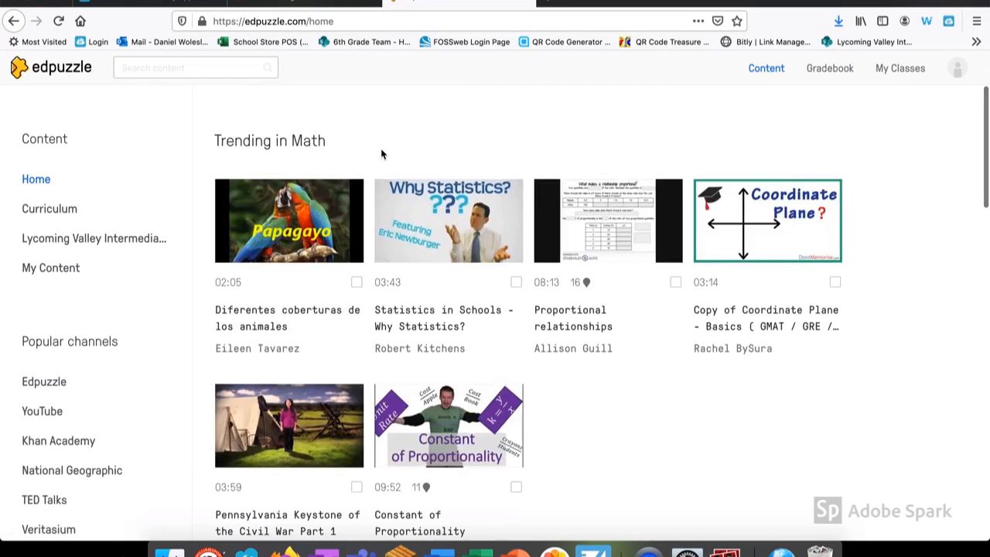
mouse_move(829, 68)
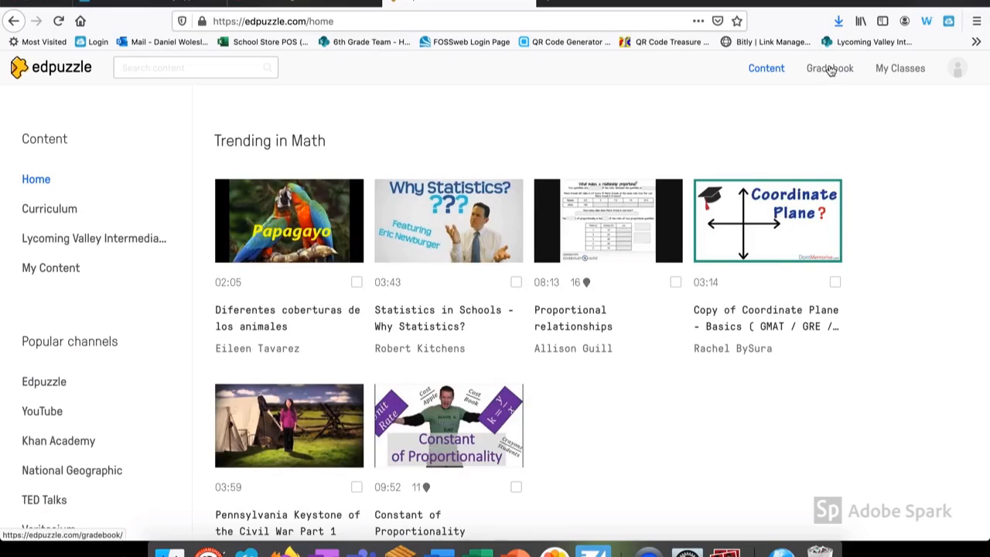
left_click(829, 68)
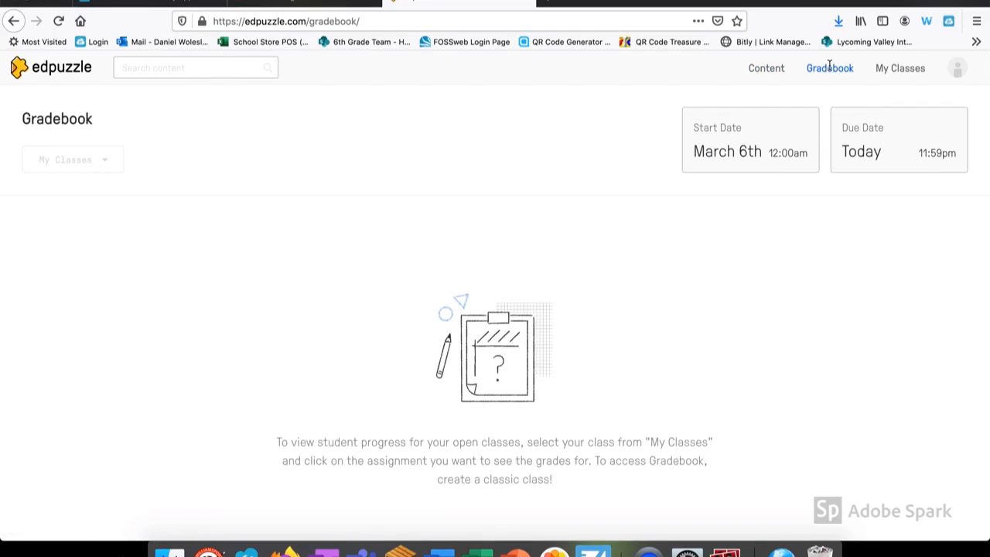
left_click(899, 151)
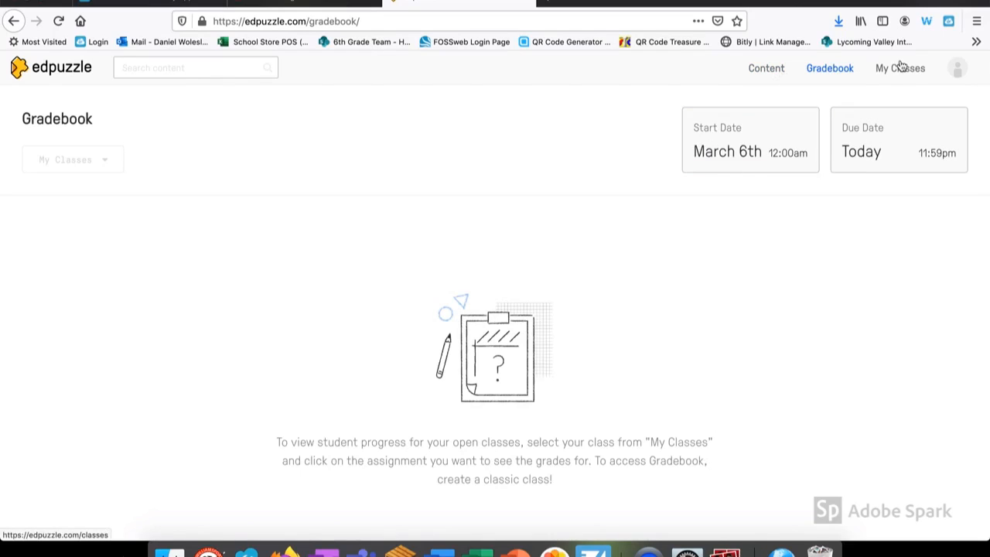
left_click(901, 68)
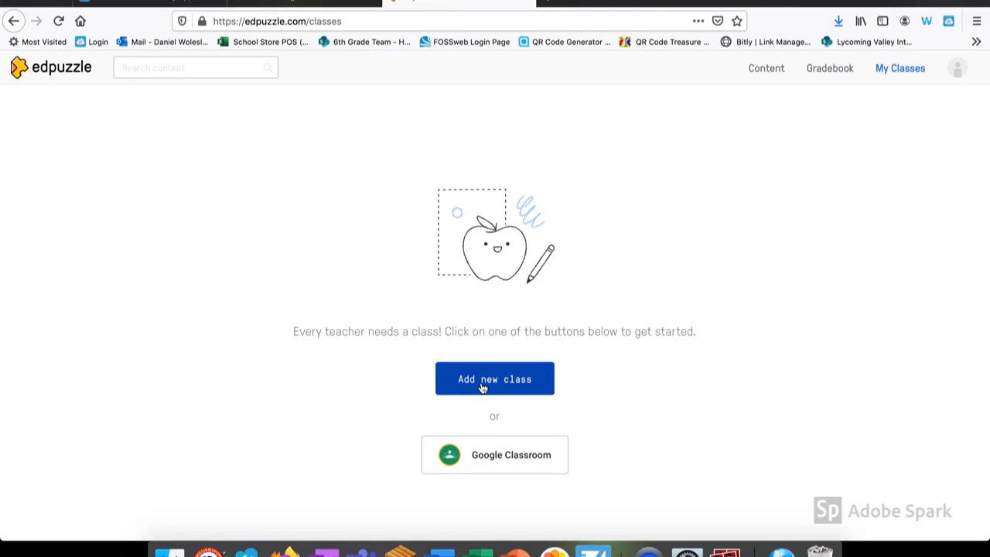
left_click(766, 68)
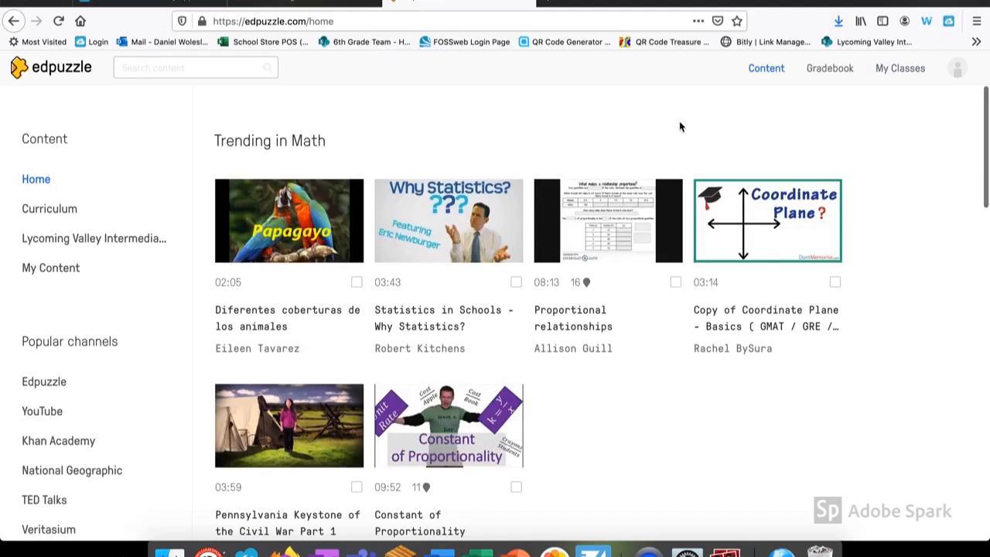
scroll("down", 3)
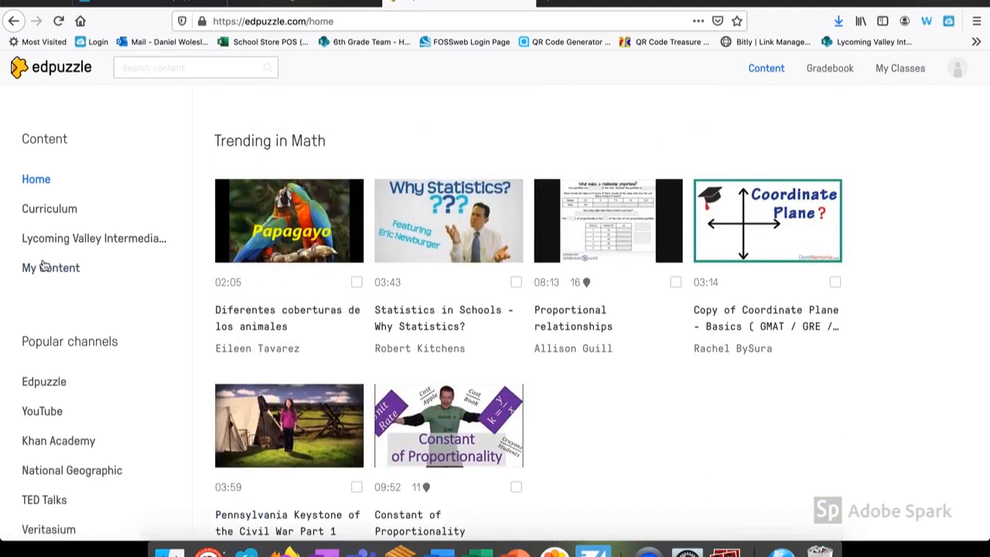
Go to My Content and show the Add Content options
left_click(51, 266)
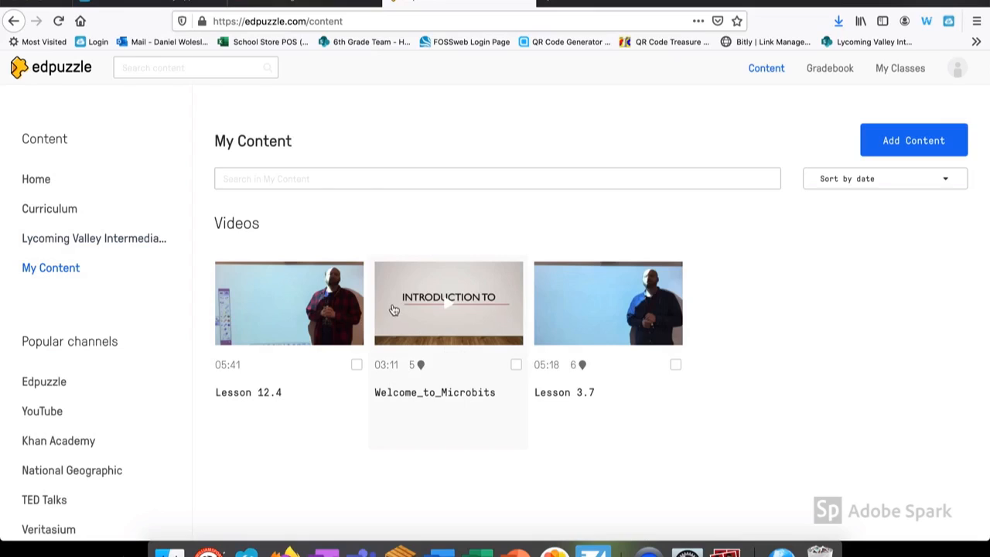
mouse_move(170, 253)
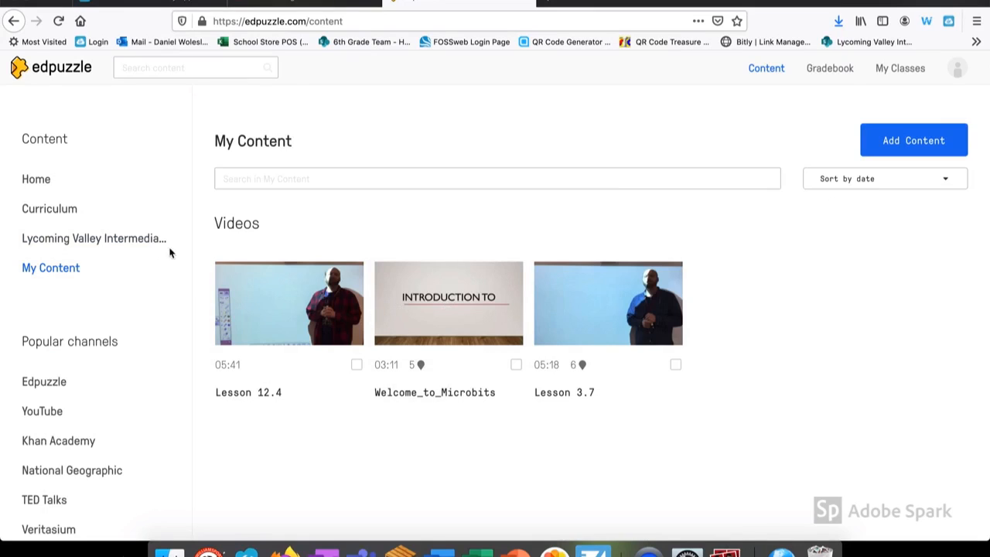
mouse_move(133, 291)
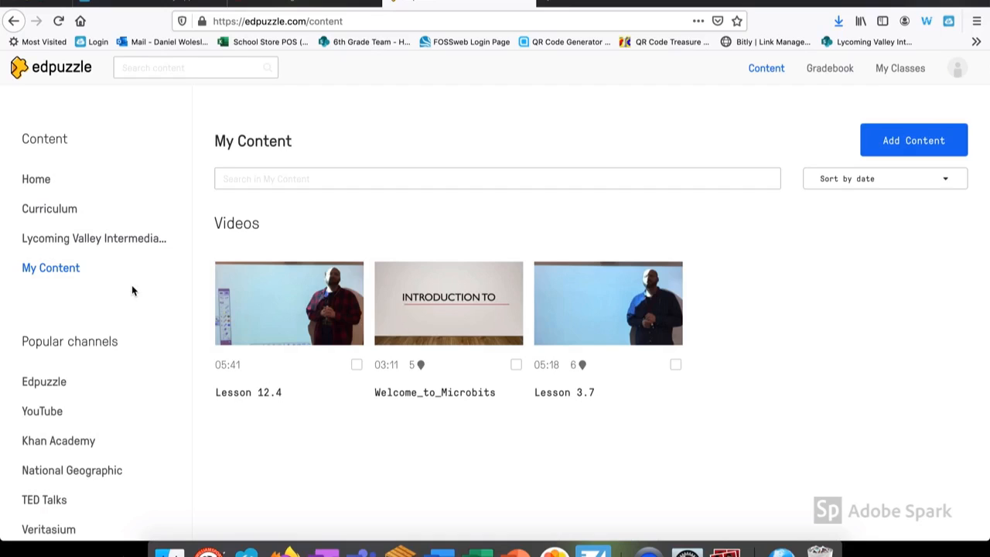
mouse_move(613, 108)
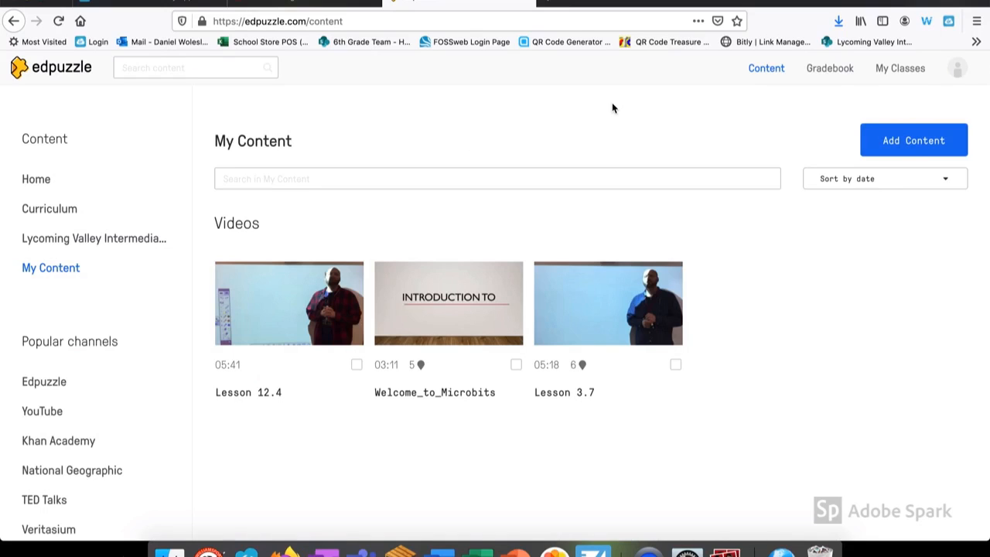
mouse_move(913, 147)
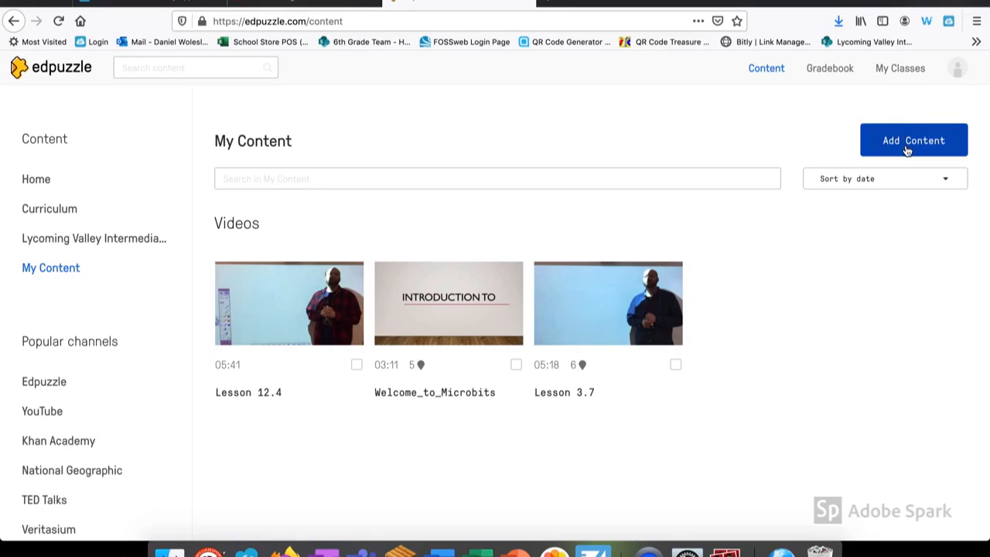
left_click(913, 139)
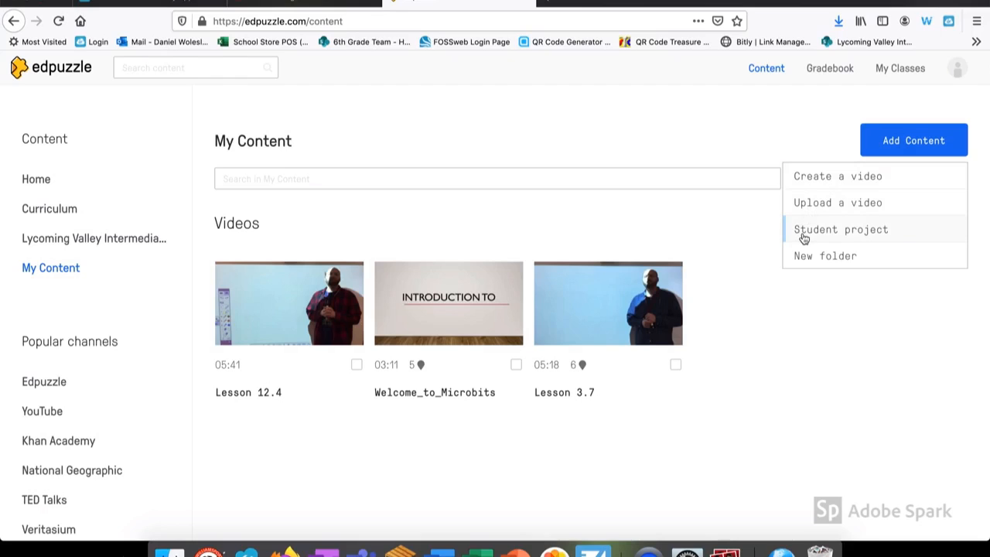
mouse_move(832, 203)
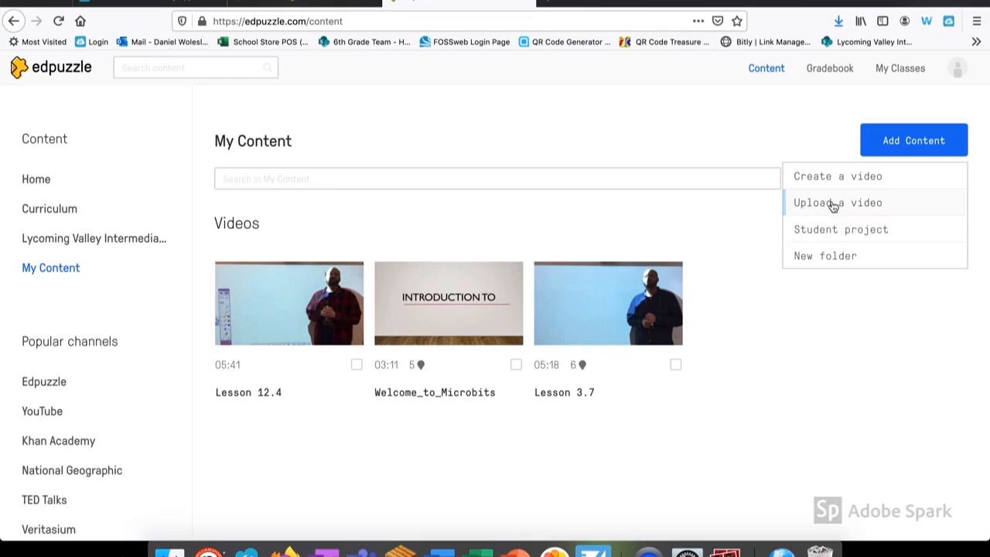
mouse_move(837, 204)
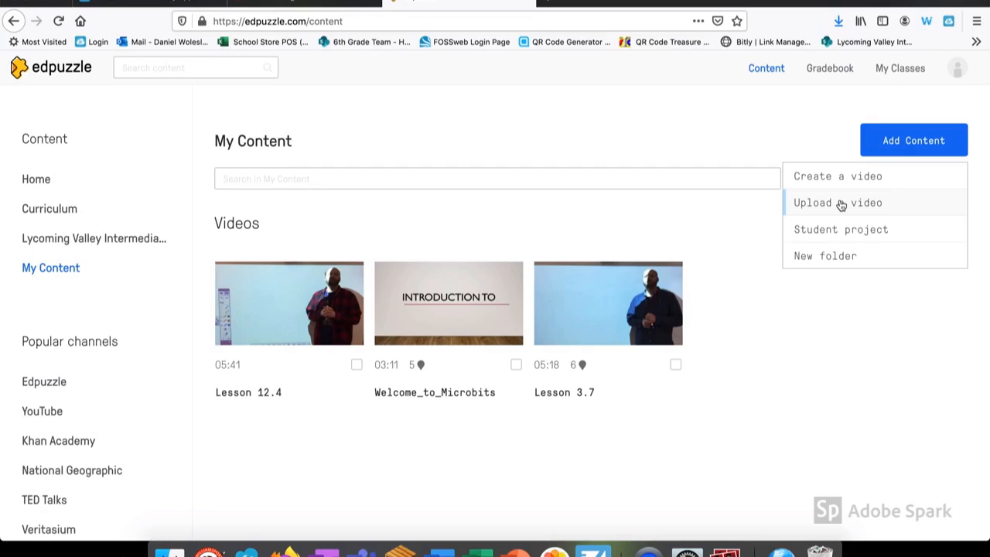
Upload the IntroductiontoTeams video file so it appears in My Content
left_click(837, 203)
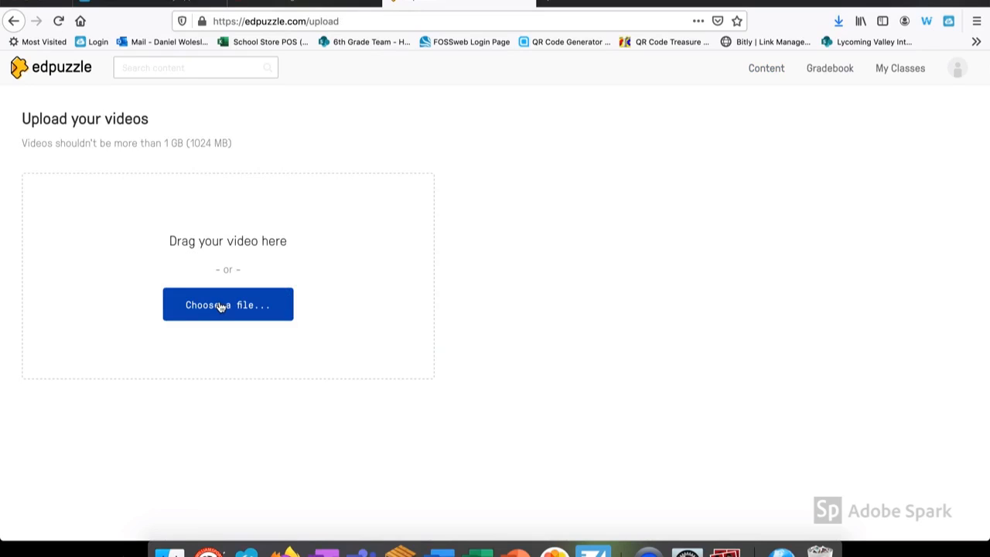
left_click(227, 303)
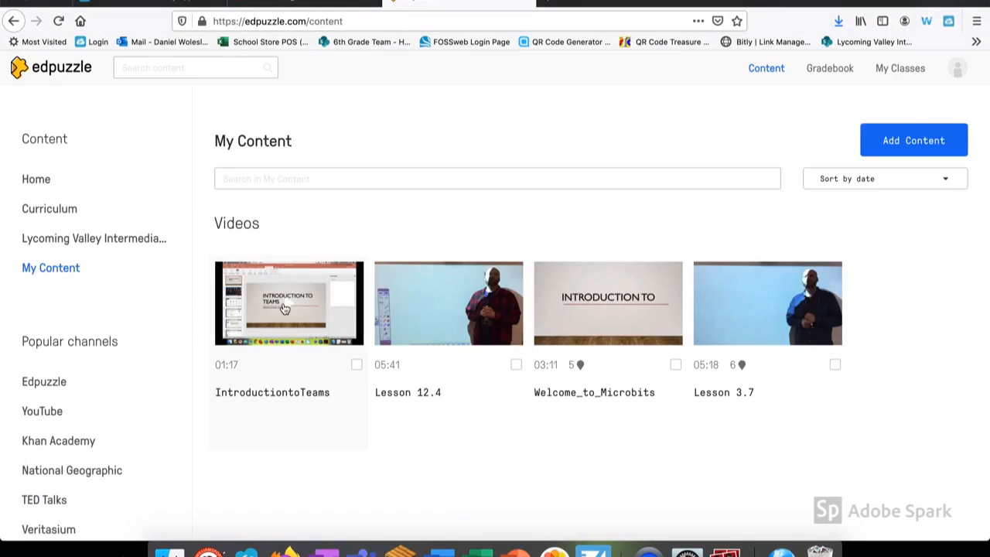
Preview the IntroductiontoTeams video's opening seconds and enter its editor
left_click(287, 302)
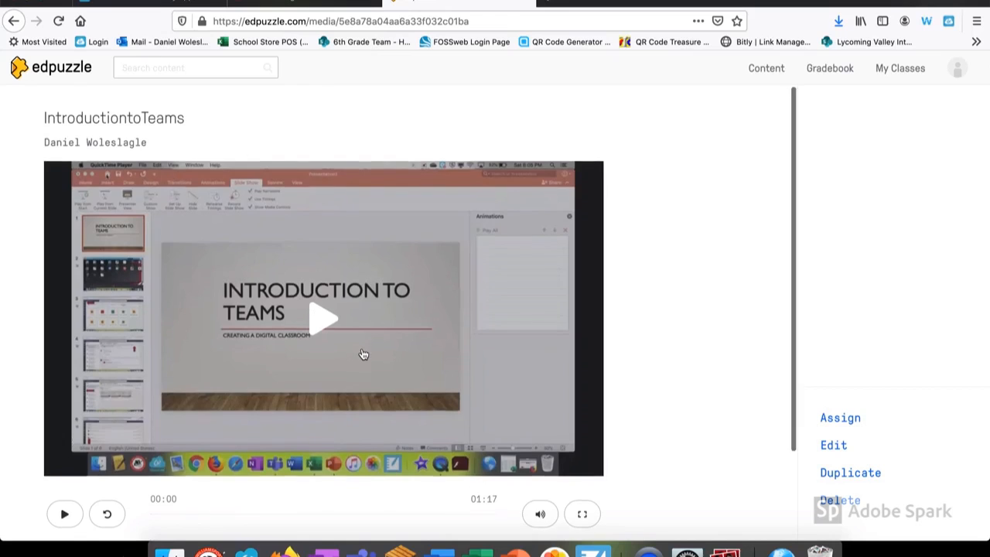
scroll("down", 3)
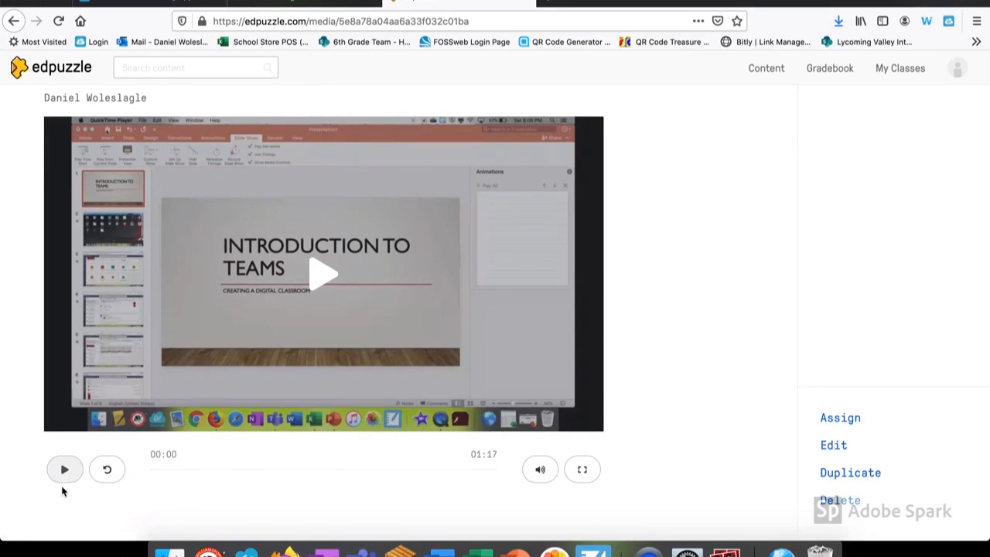
left_click(65, 469)
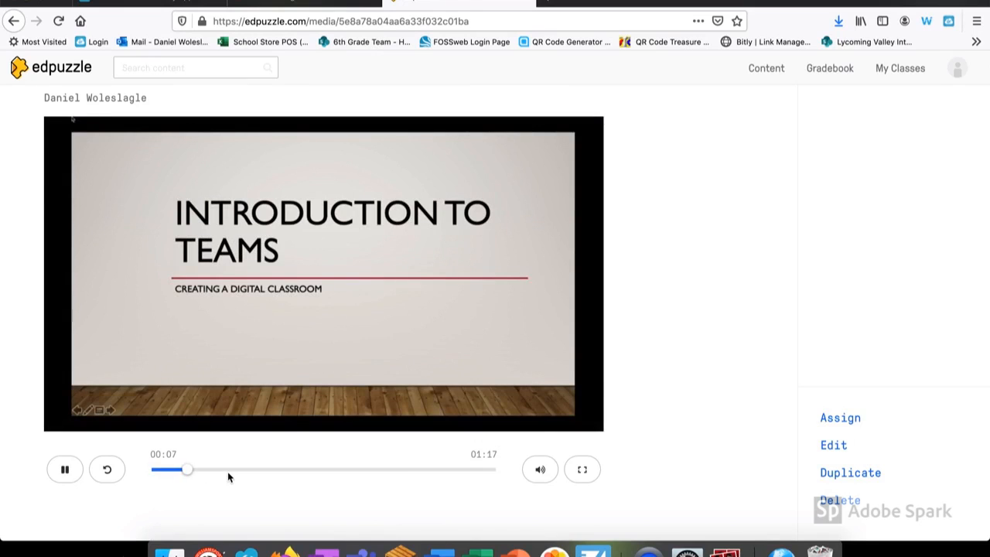
left_click(833, 445)
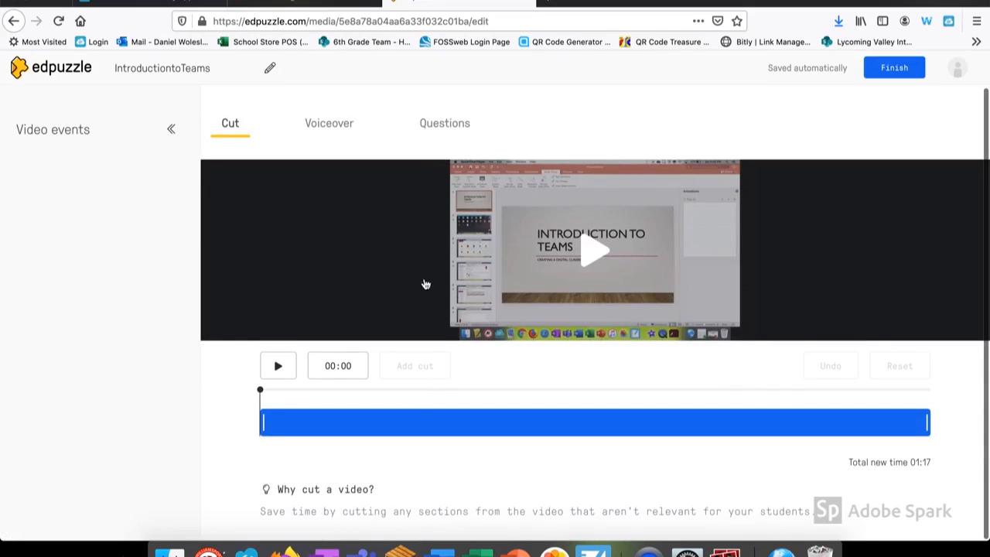
mouse_move(446, 124)
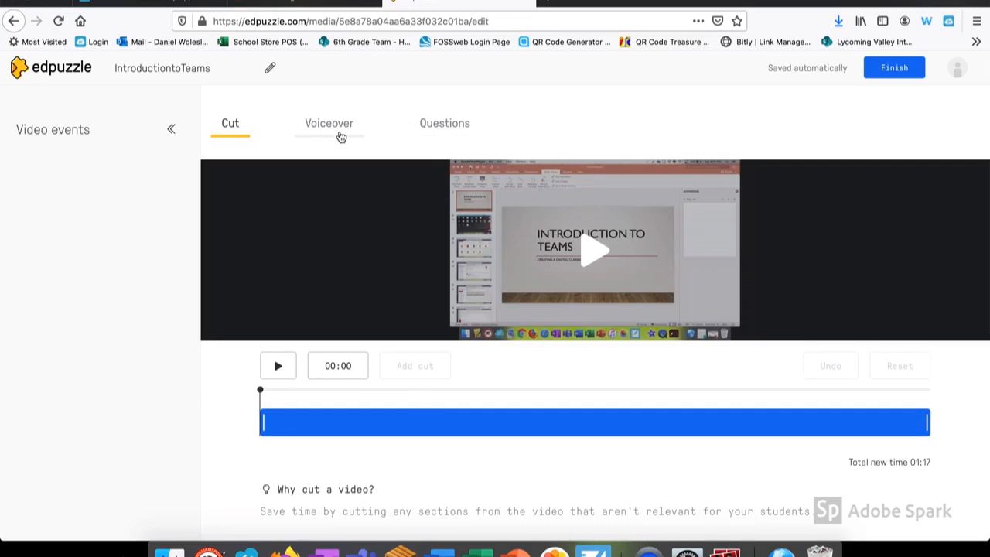
Switch to Questions and place the playhead around 0:08–0:10 for a new question
left_click(445, 124)
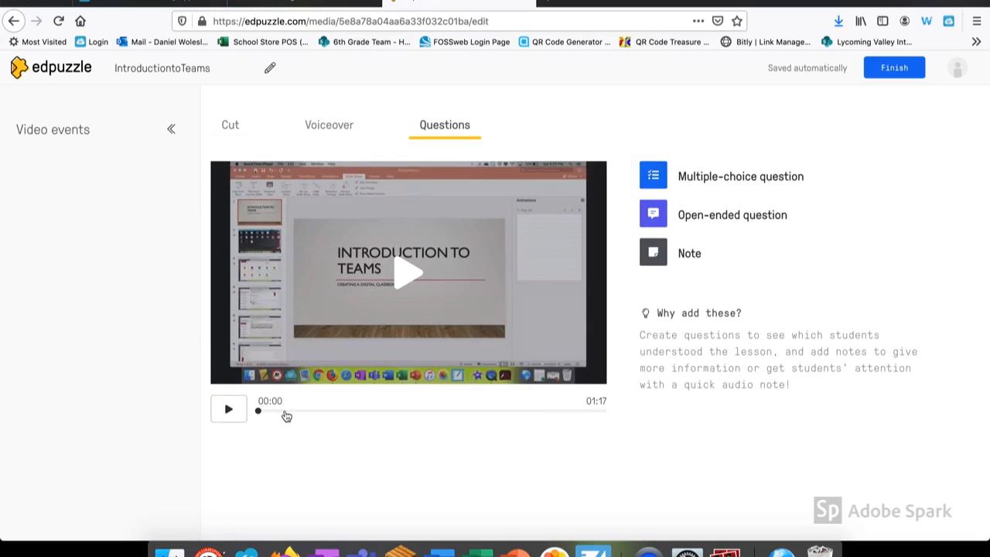
left_click(297, 411)
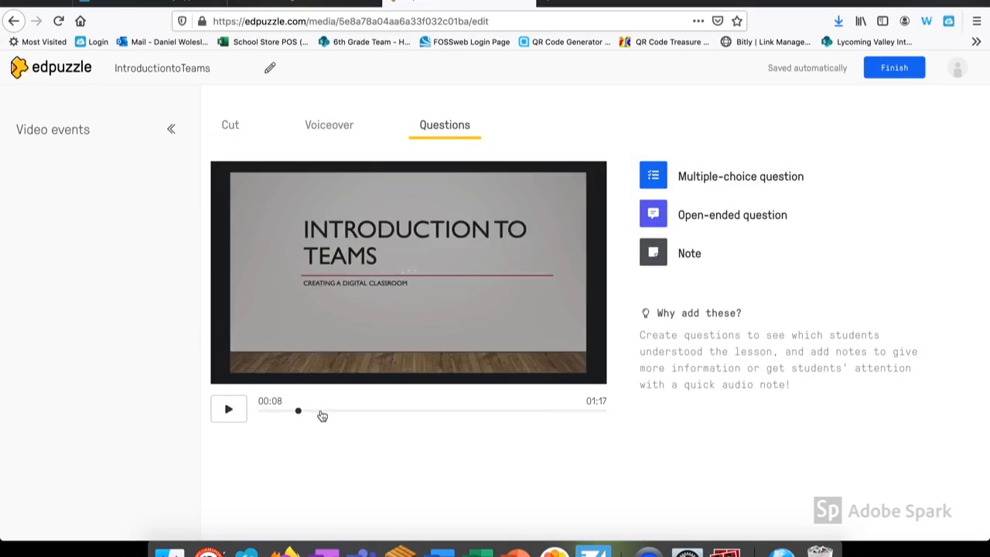
left_click(229, 408)
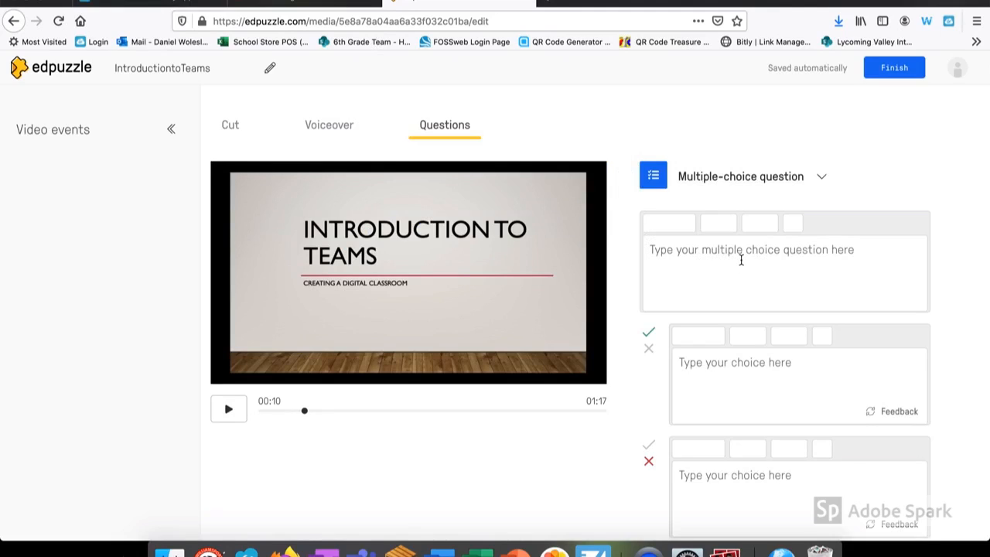
Write 'What is this a video for?' with choices One Note, Teams (correct) and Power point
type("What is this a")
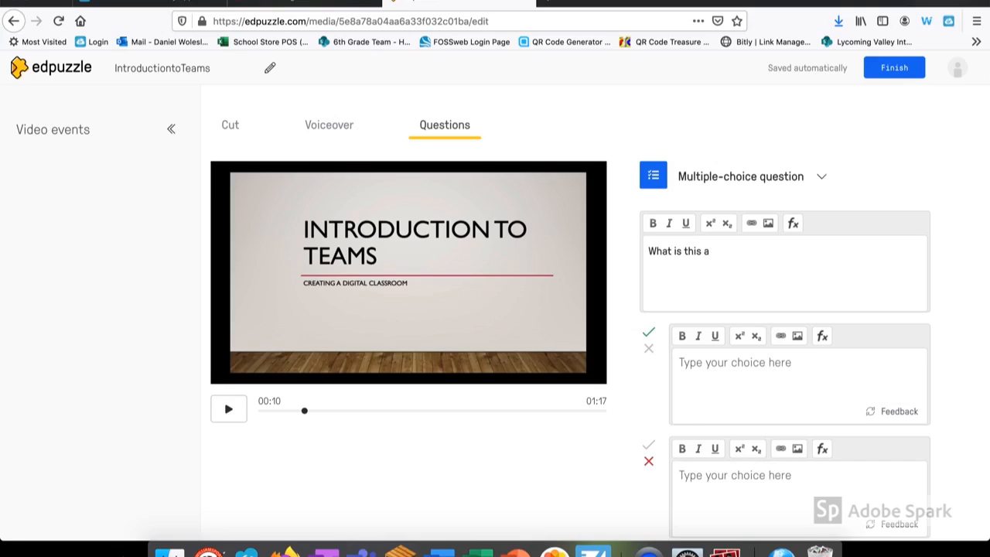
type("video for?")
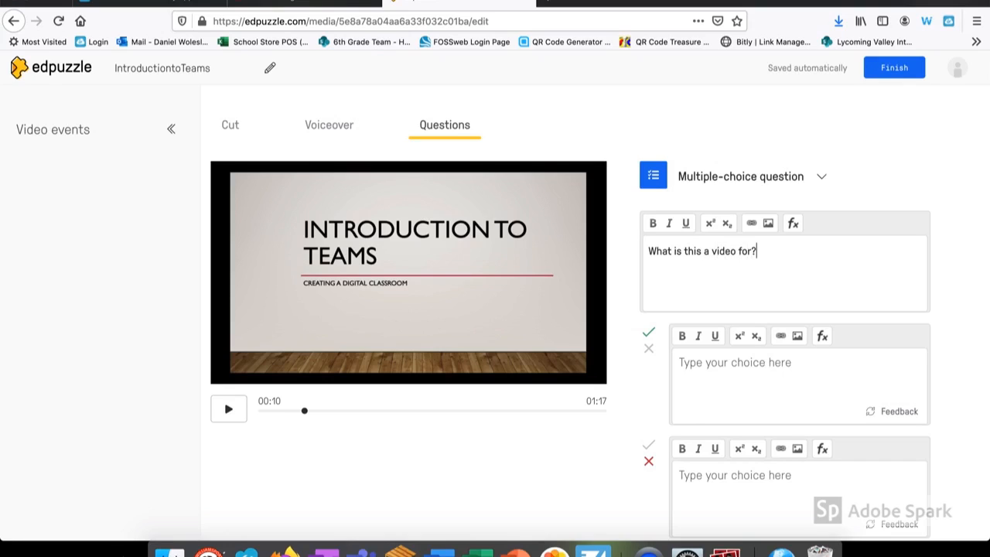
type("d")
left_click(800, 385)
type("One Note")
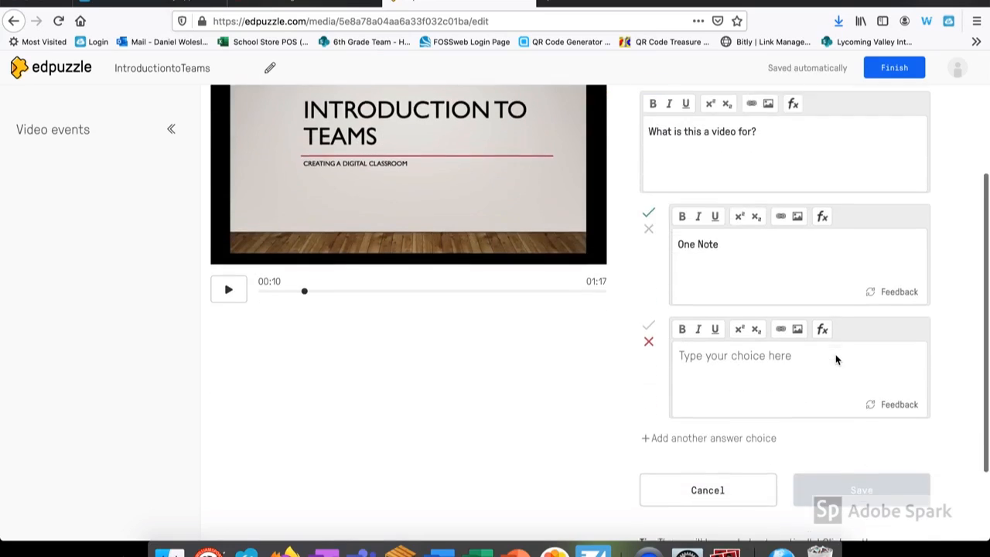
type("Teams")
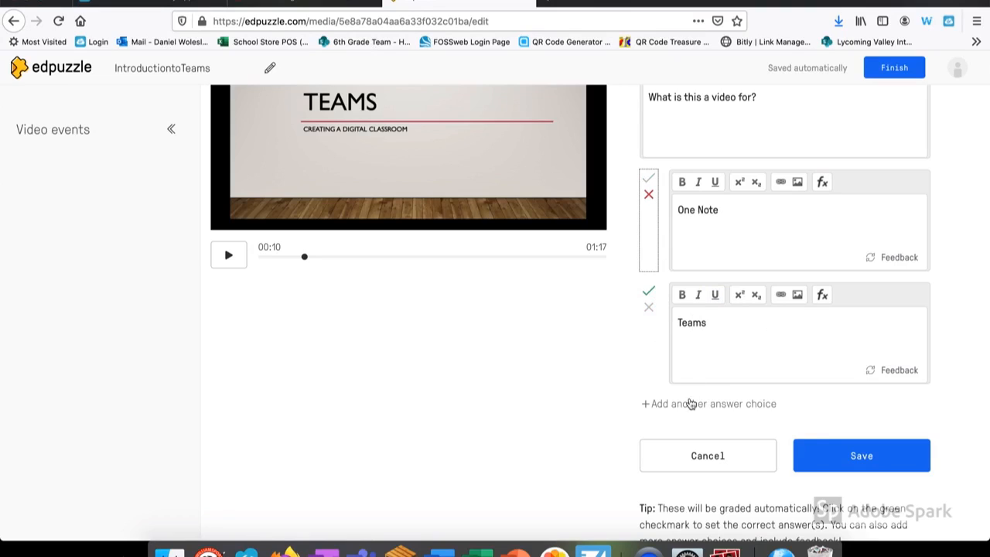
mouse_move(656, 409)
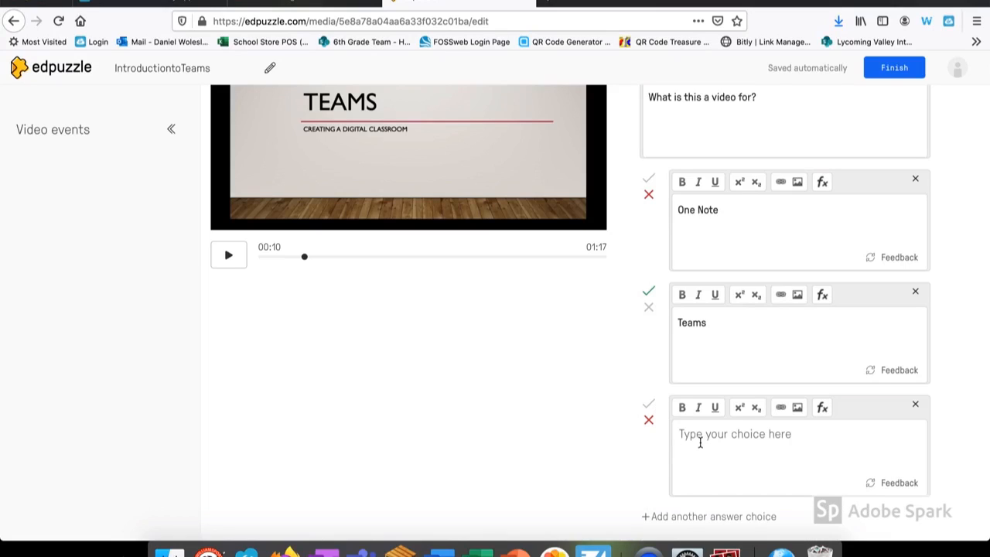
type("Power")
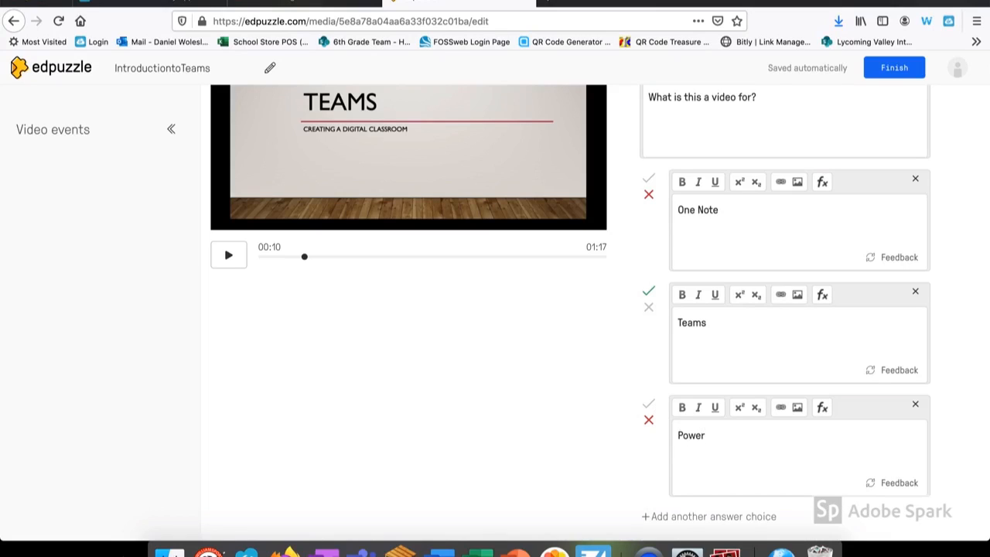
type("point")
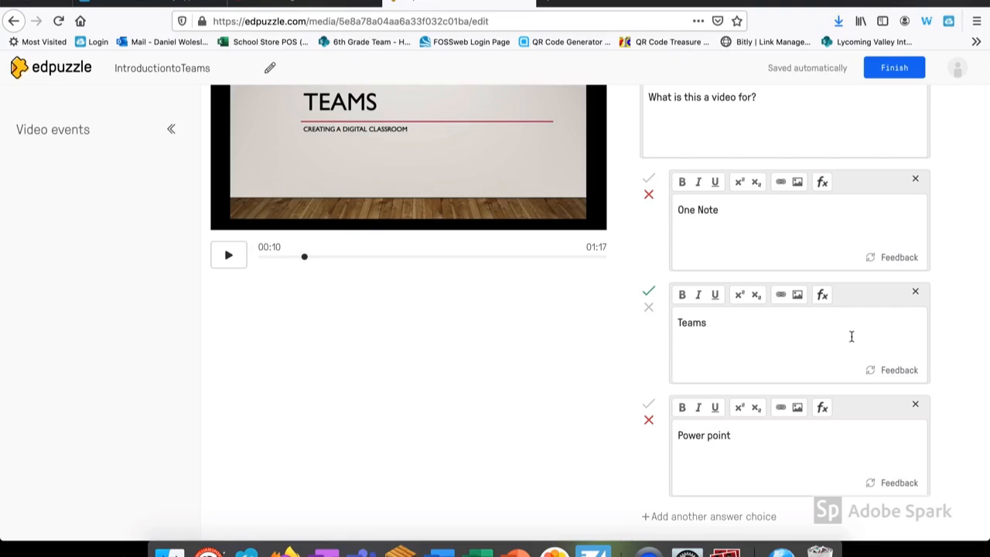
Add feedback 'That's right! Well done.' to Teams and start a 'Sorry,' message for One Note
left_click(891, 370)
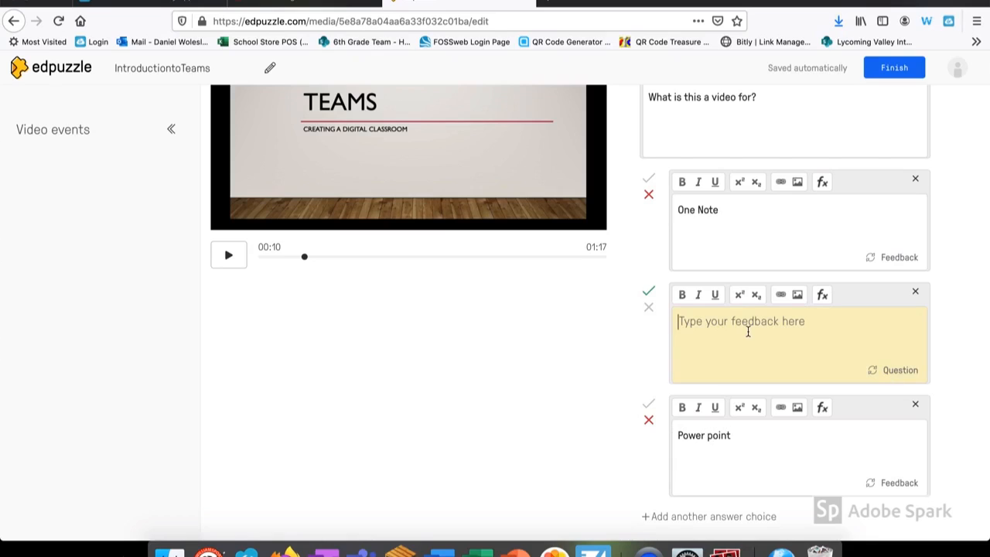
type("That's right!")
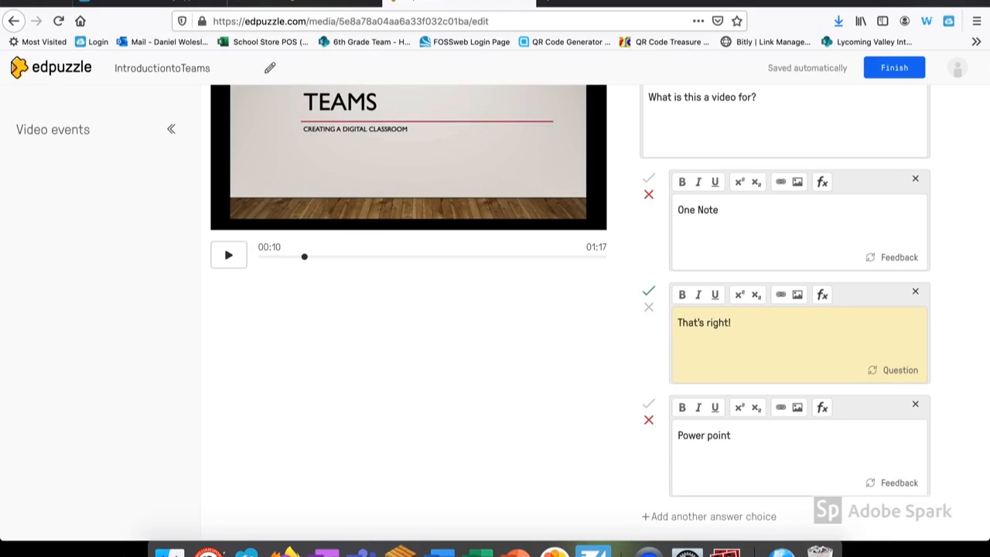
type("Well d")
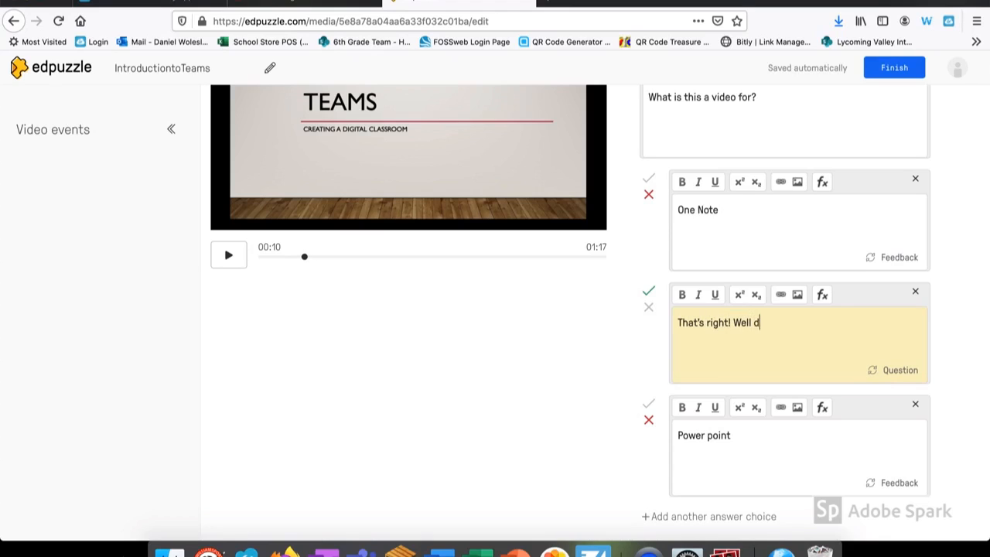
type("one.")
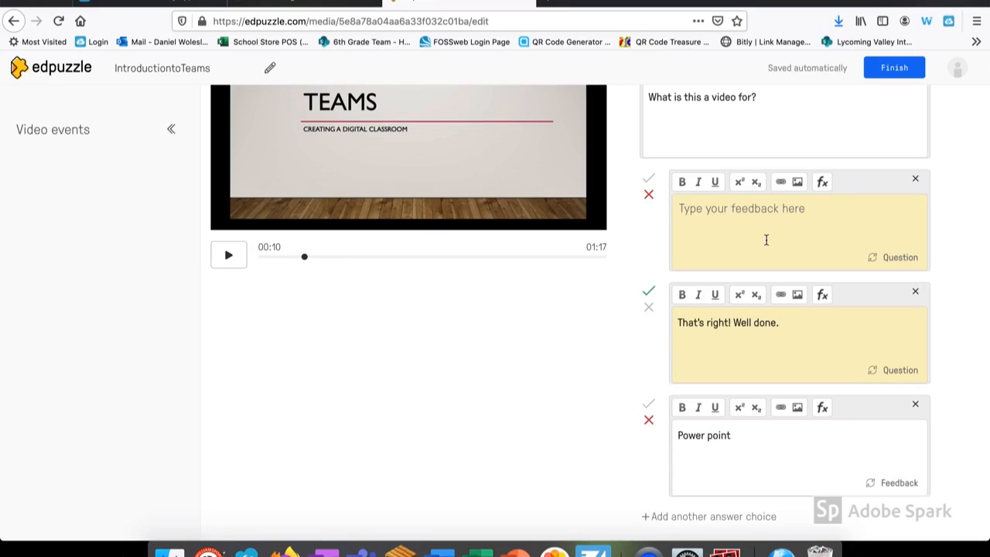
type("Sorrym,")
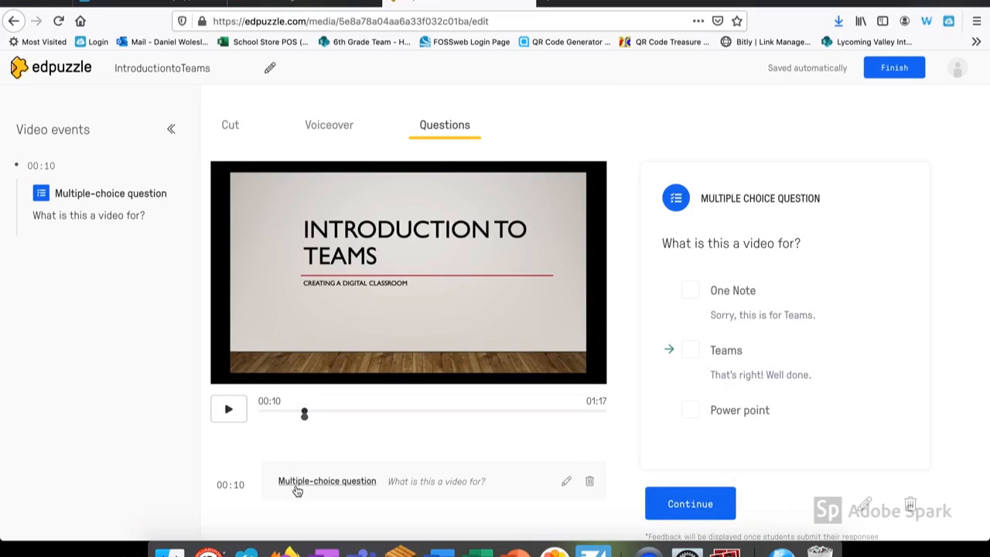
mouse_move(418, 413)
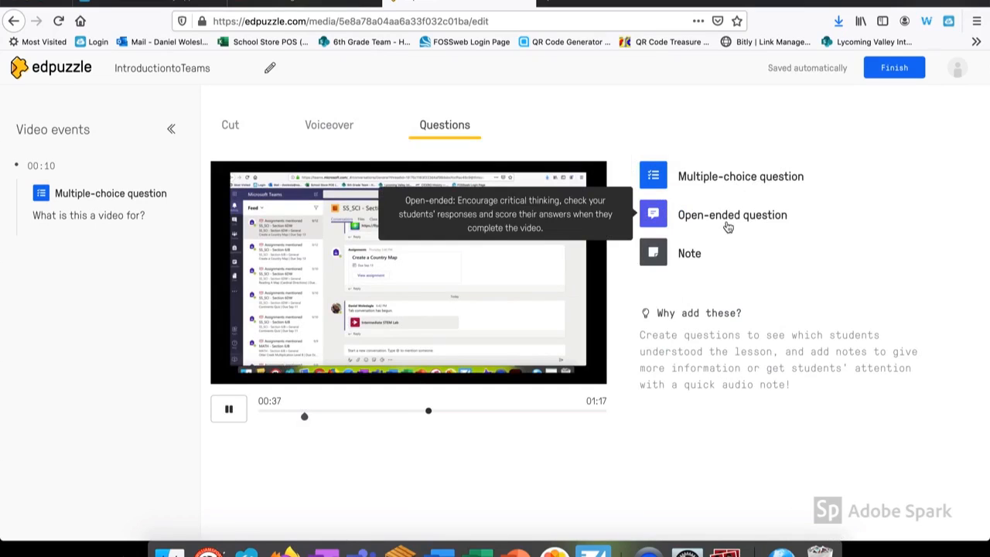
Save an open-ended question at 0:38: 'Write 5 ways that you can use Teams in your daily class?'
left_click(731, 214)
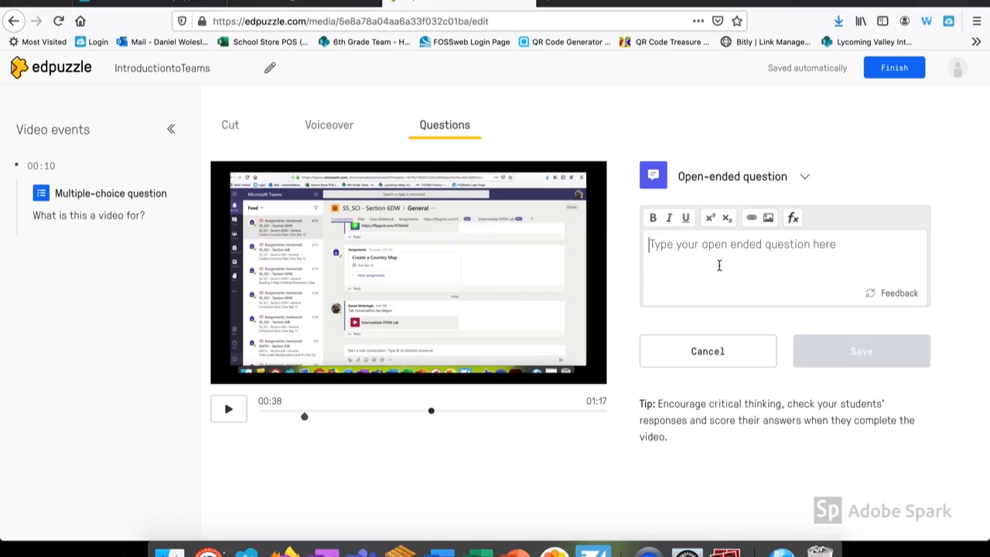
type("Write 5 ways")
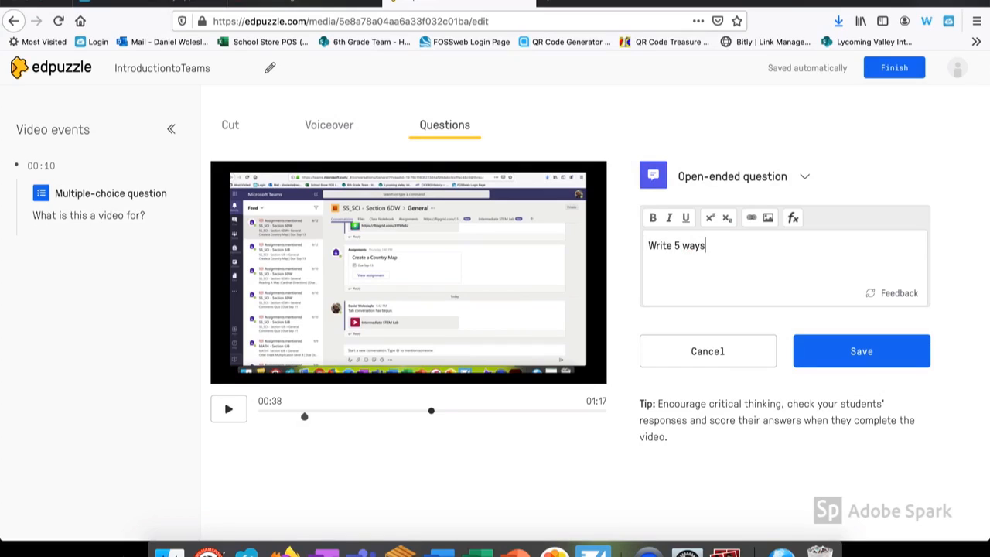
type("that you can")
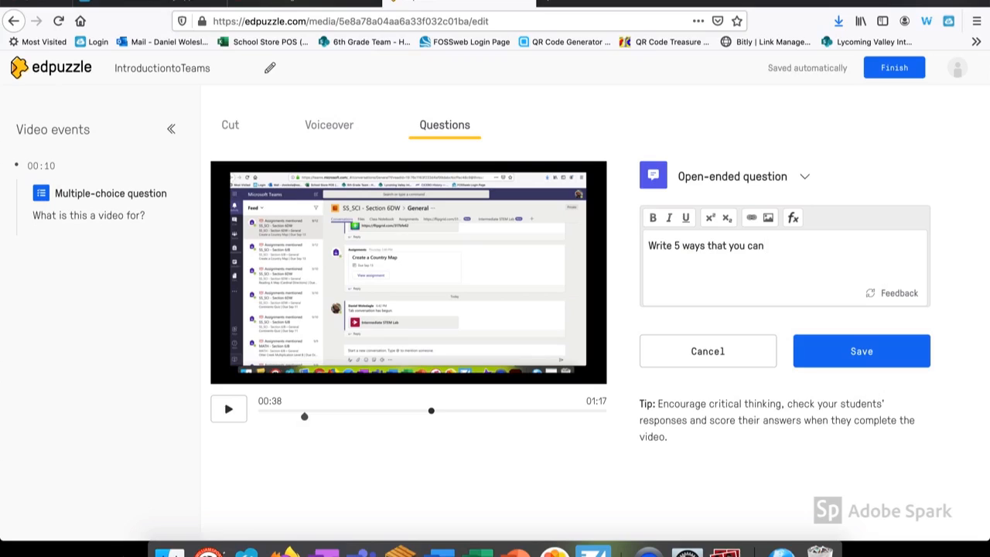
type("use")
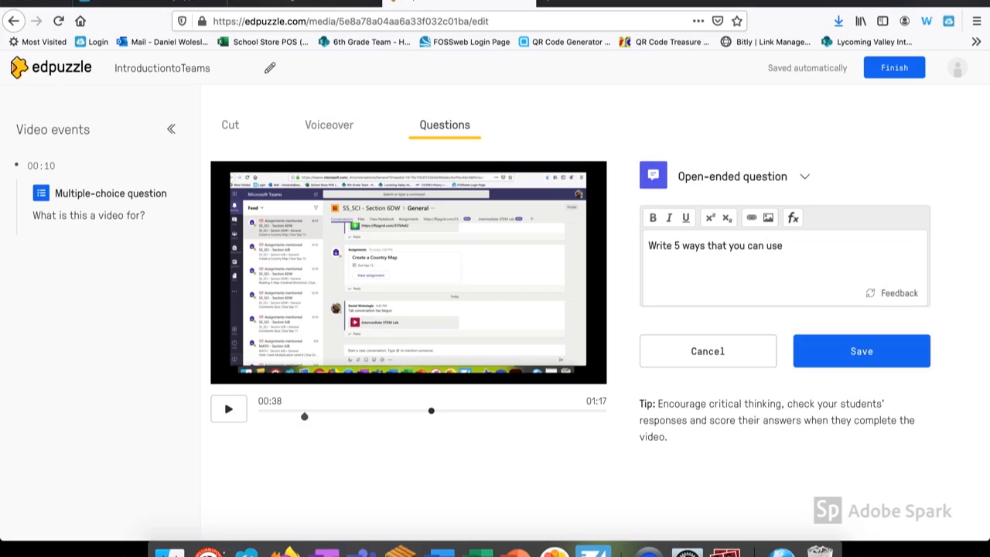
type("Teams in")
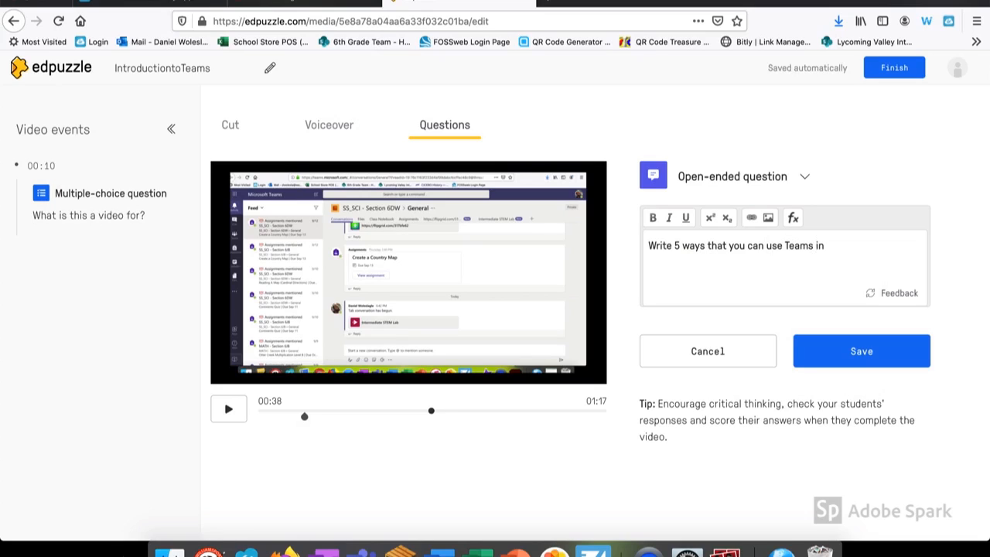
type("your daily cla")
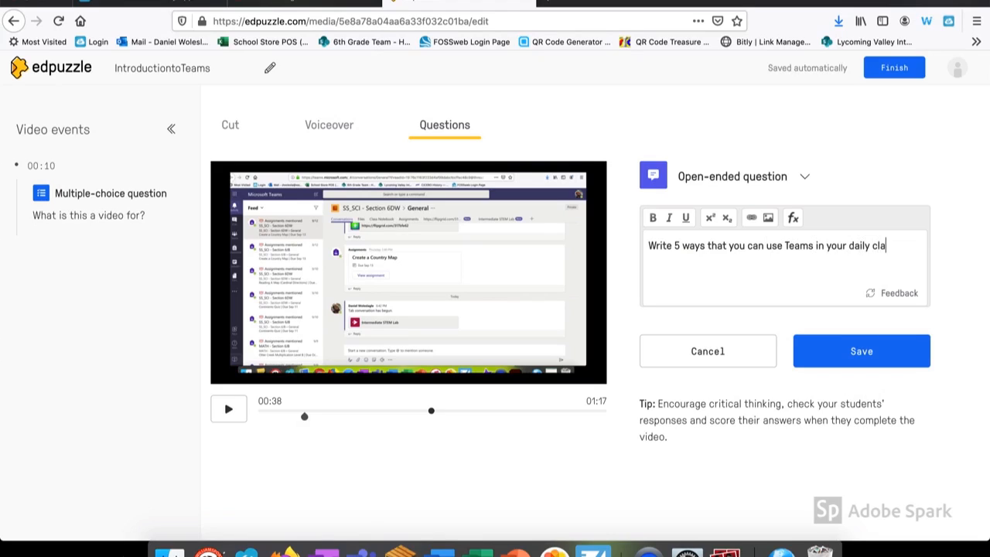
left_click(860, 350)
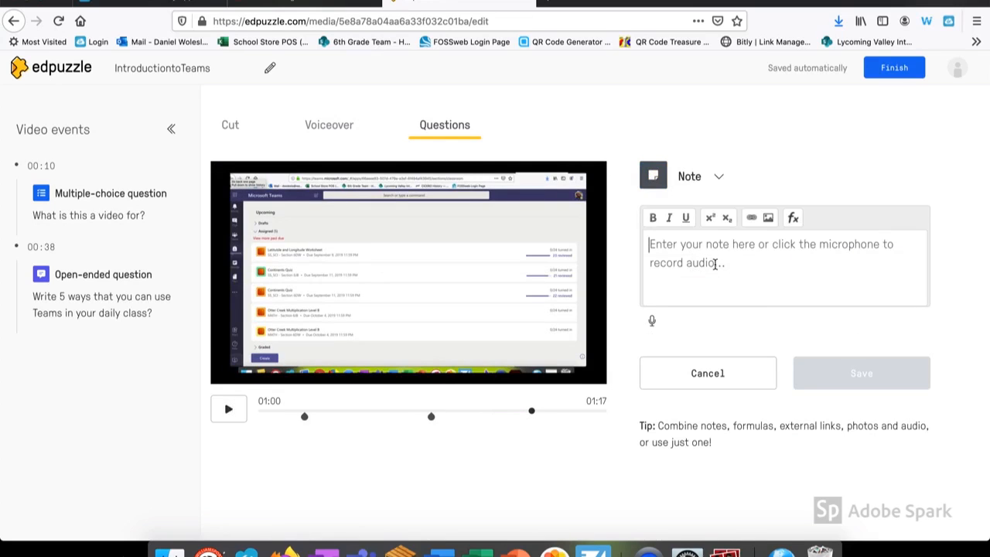
Save the note 'Remember, This part is important because....' at 1:00 and finish the video
type("Remember,")
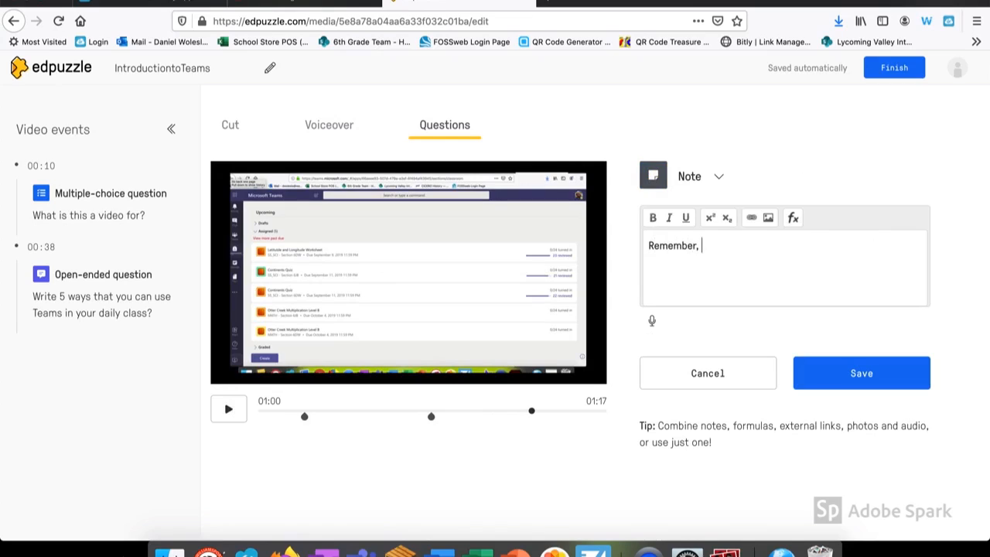
type("This part is")
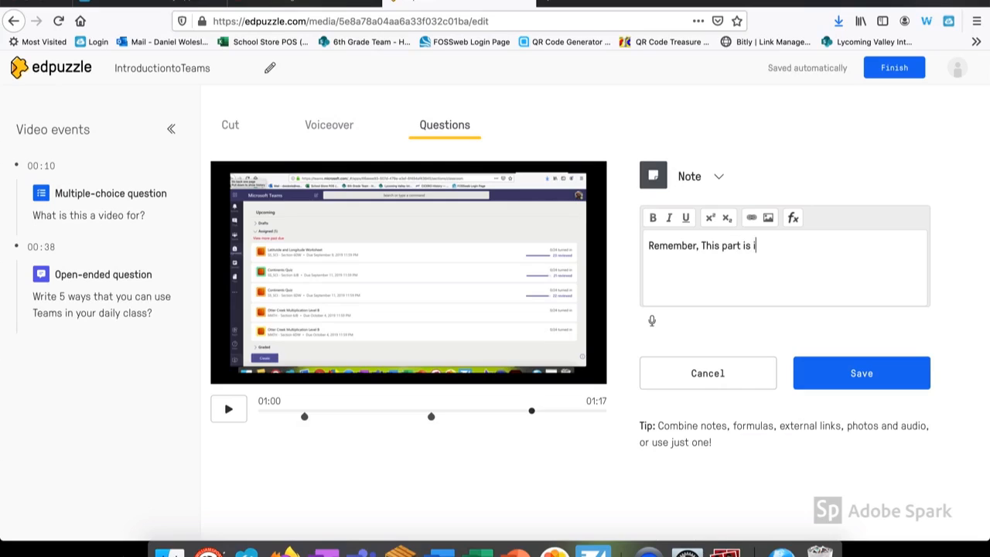
type("important")
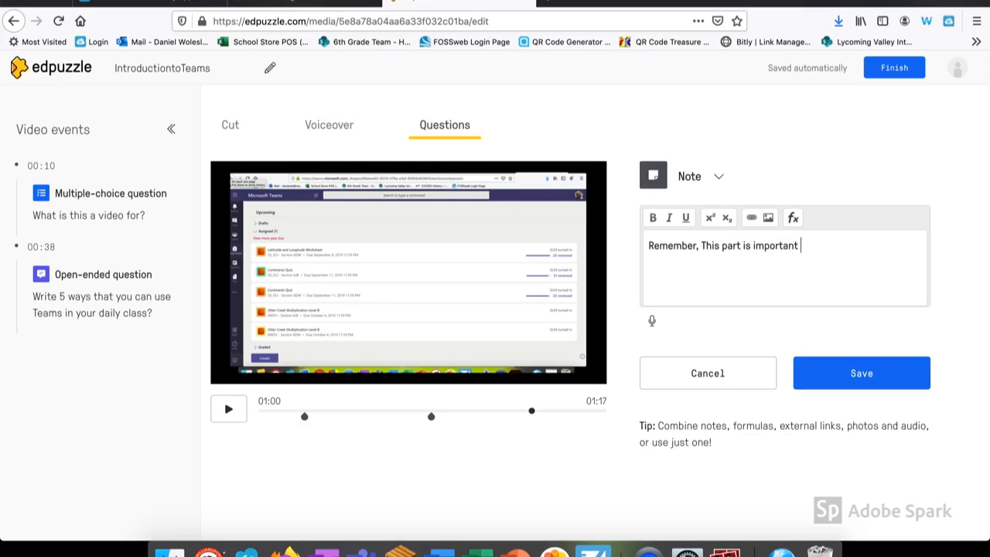
type("because.")
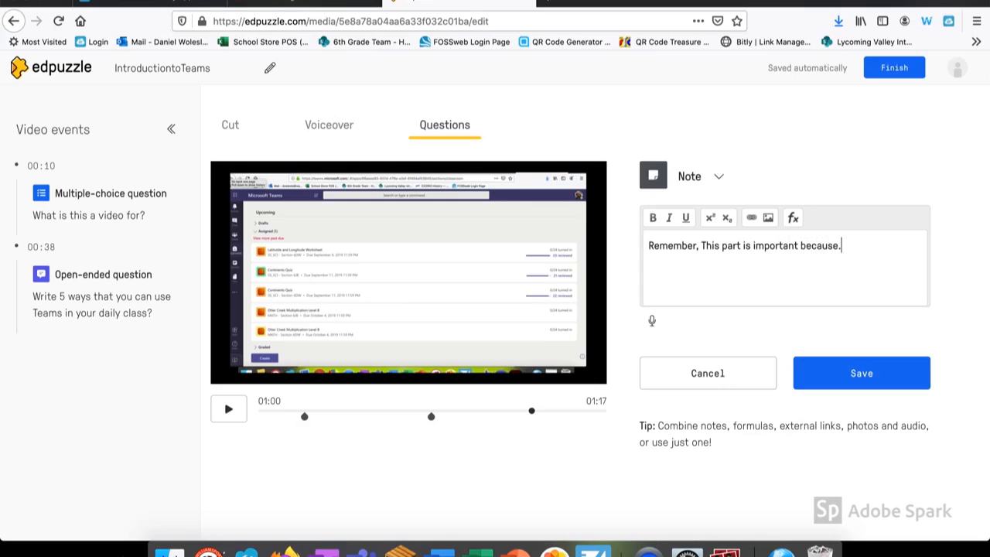
left_click(860, 373)
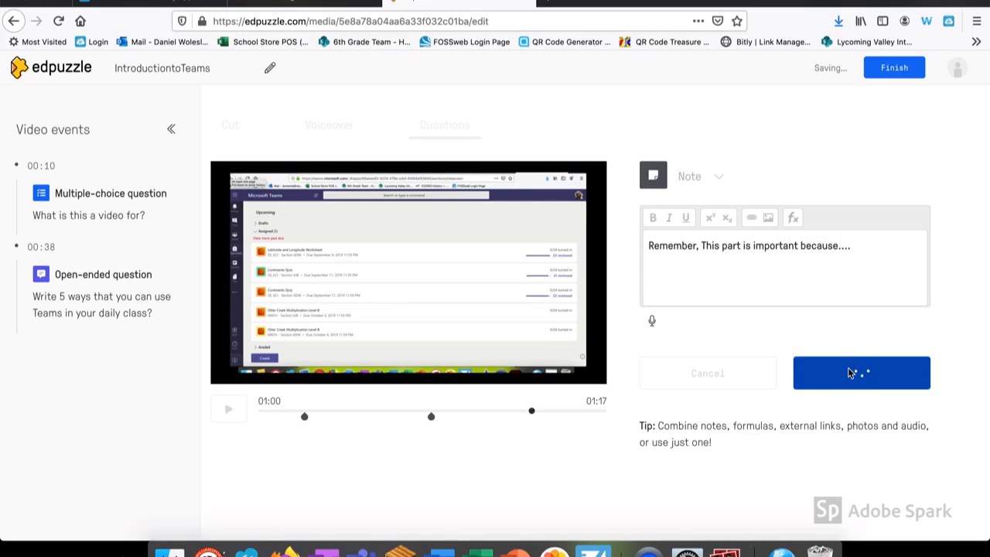
left_click(860, 371)
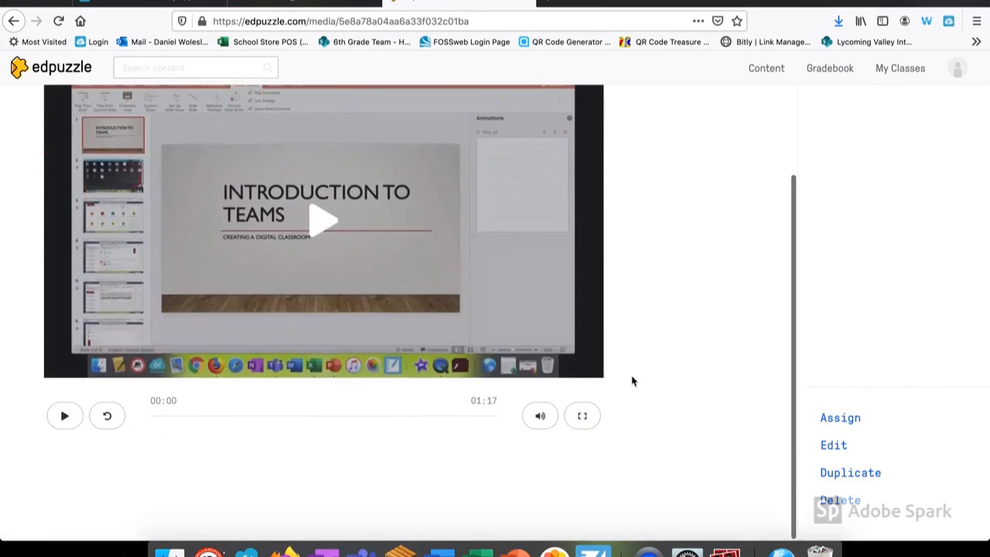
Start assigning, keep Prevent Skipping on after toggling it, and defer class assignment for later
left_click(840, 418)
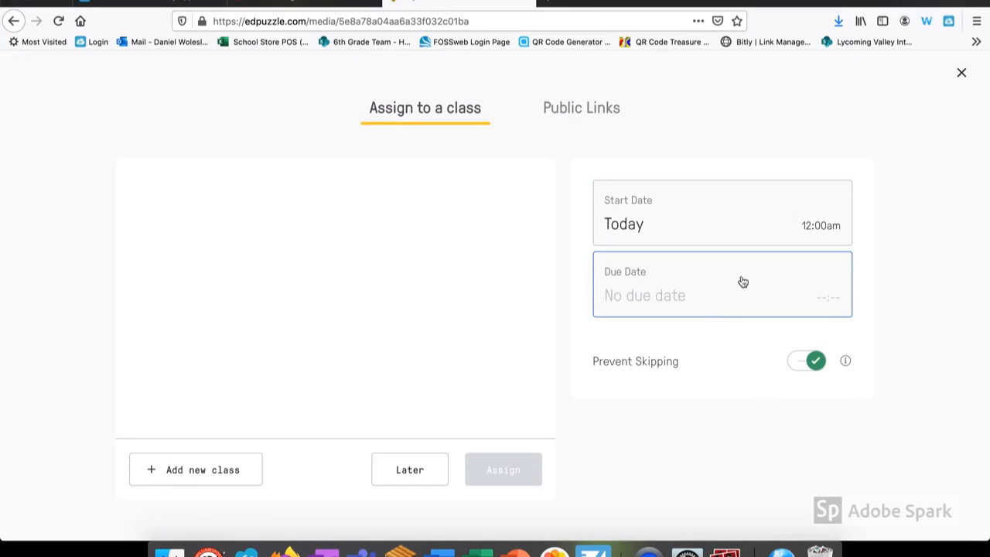
left_click(721, 295)
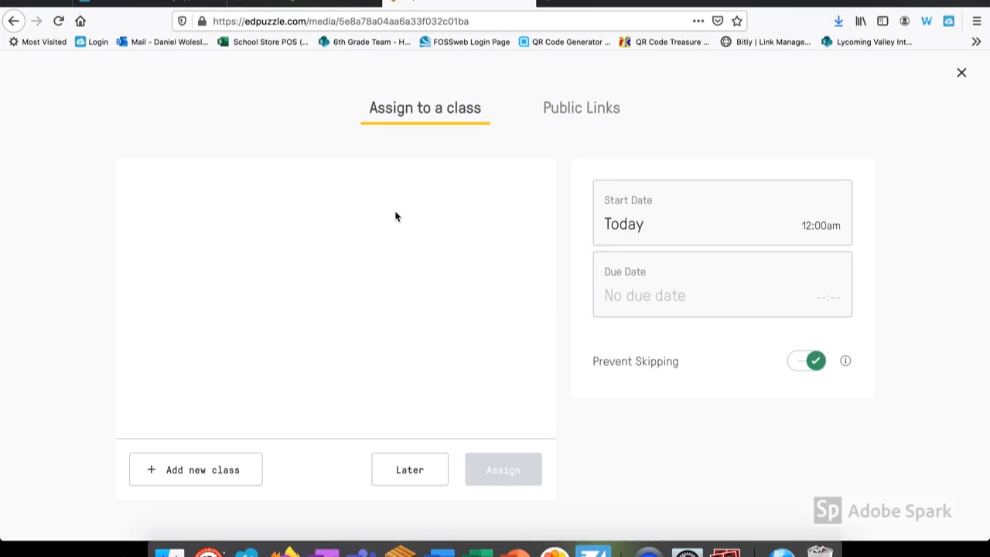
left_click(807, 361)
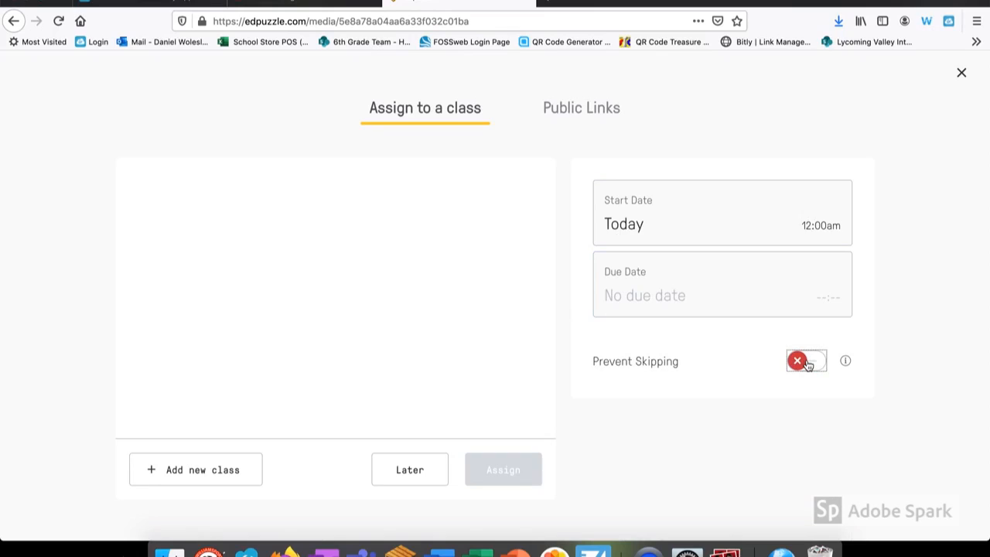
left_click(807, 361)
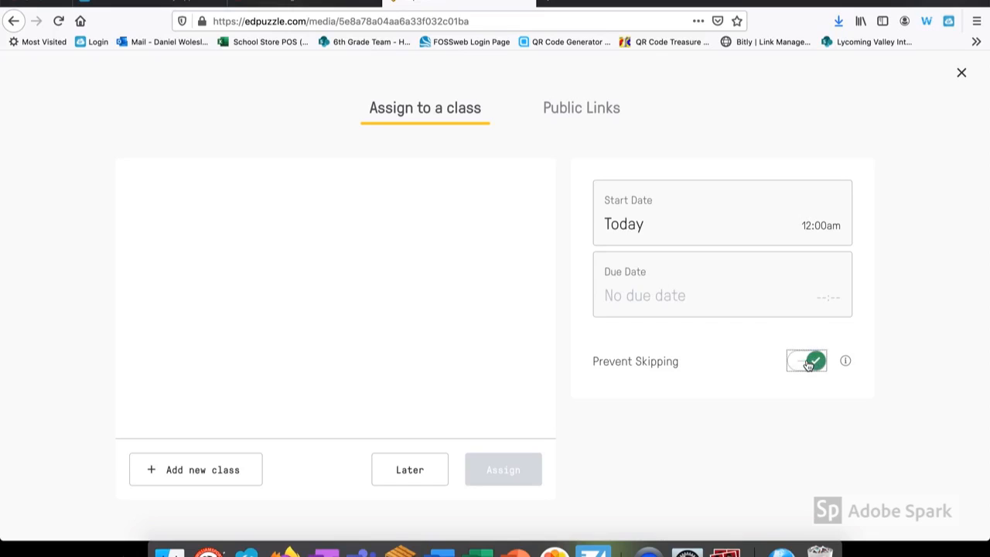
mouse_move(195, 470)
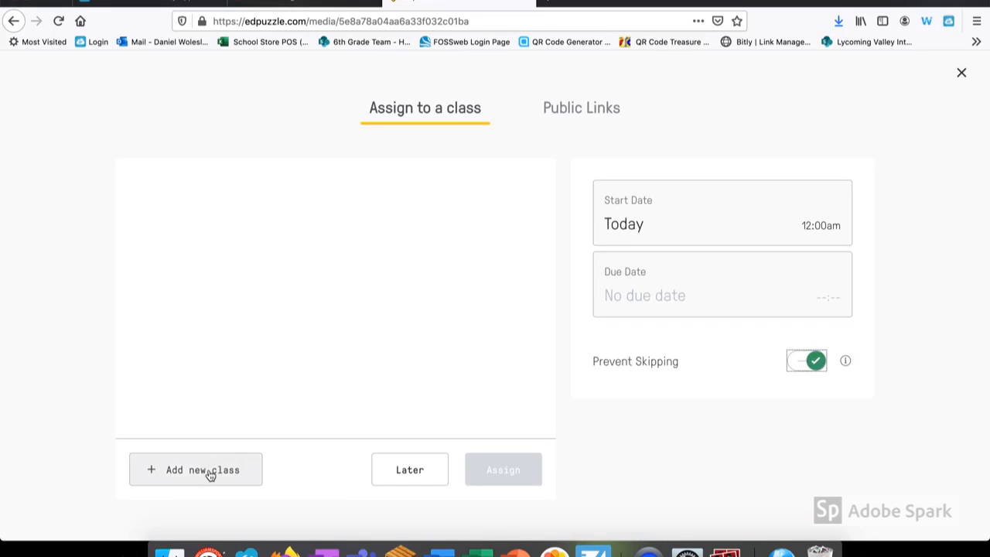
mouse_move(410, 470)
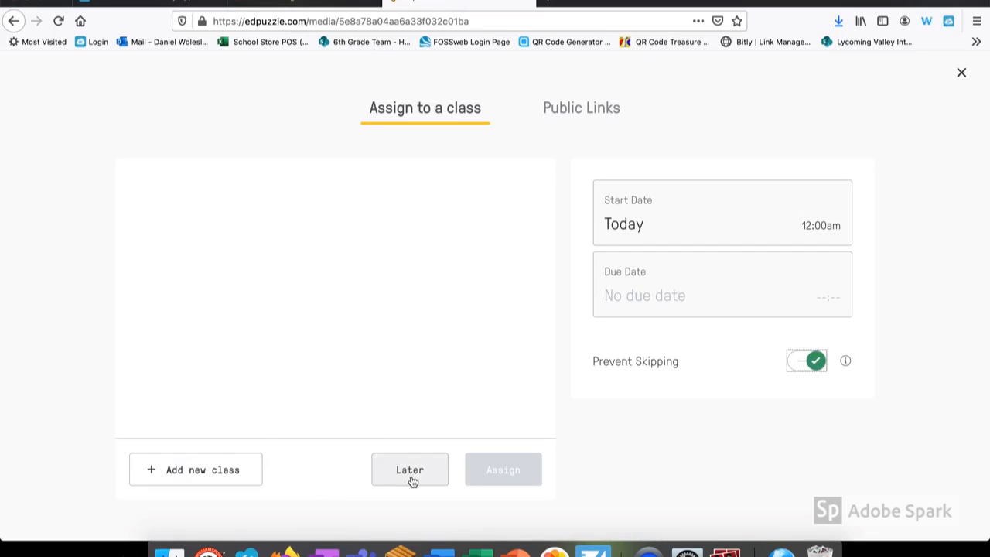
left_click(581, 108)
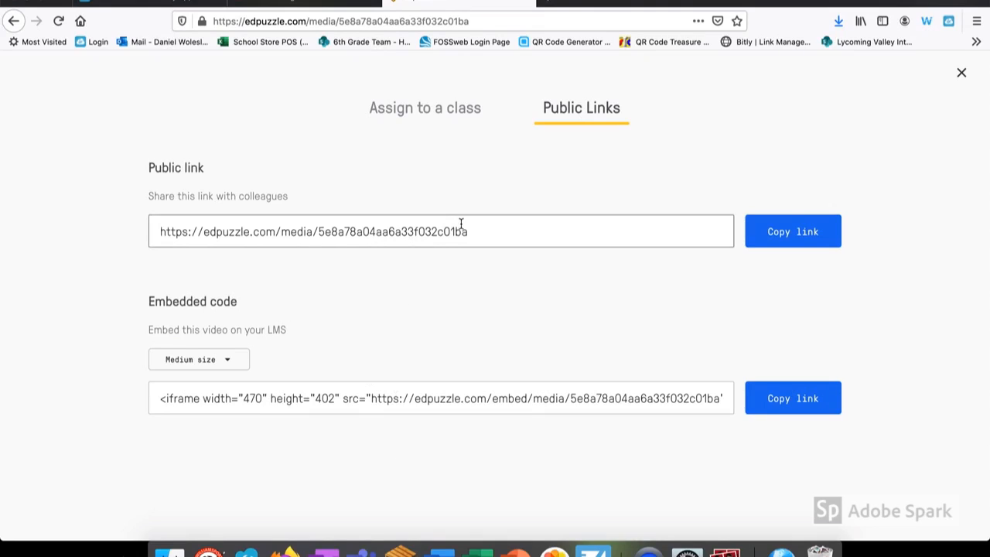
Copy the IntroductiontoTeams video's public share link from the Public Links tab
left_click(792, 230)
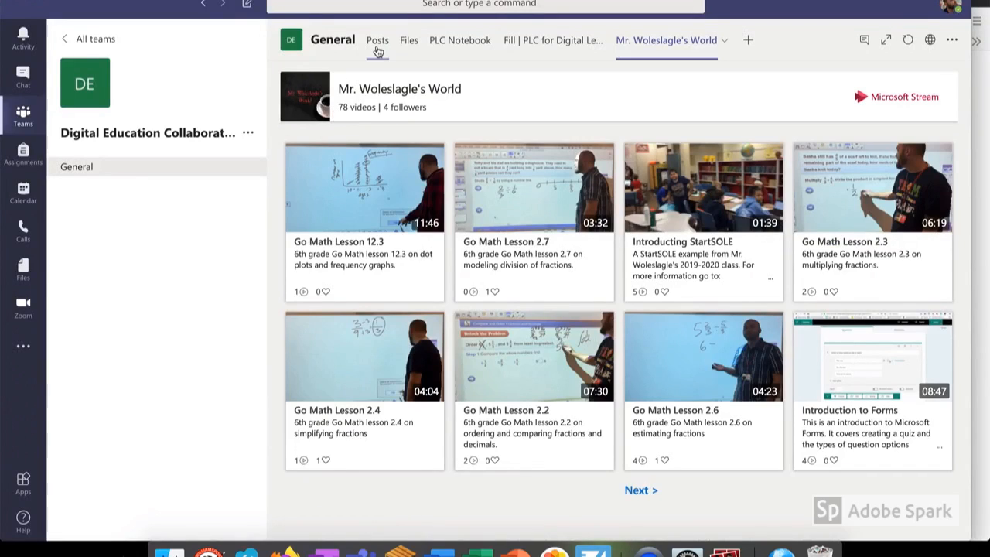
left_click(377, 40)
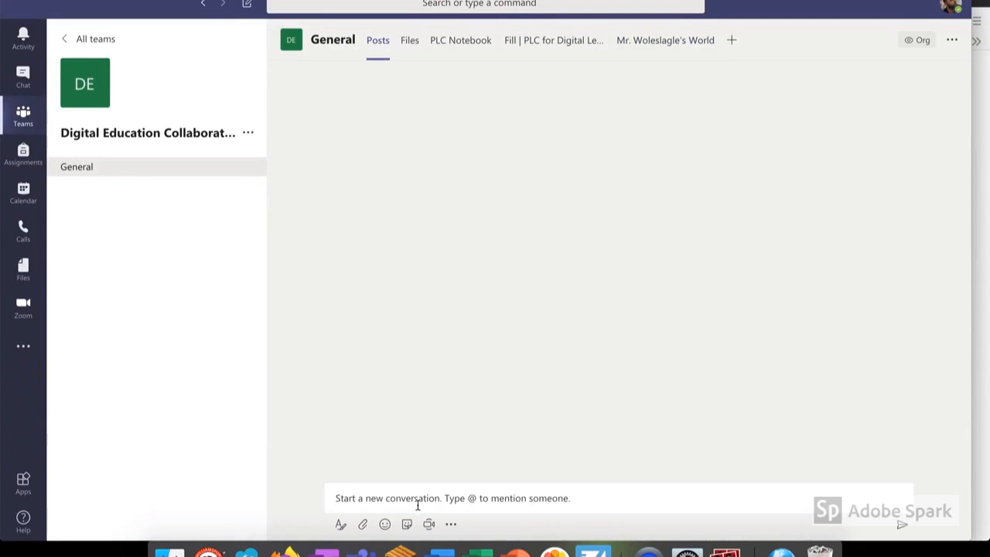
type("https://edpuzzle.com/media/5e8a78a04aa6a33f032c01ba")
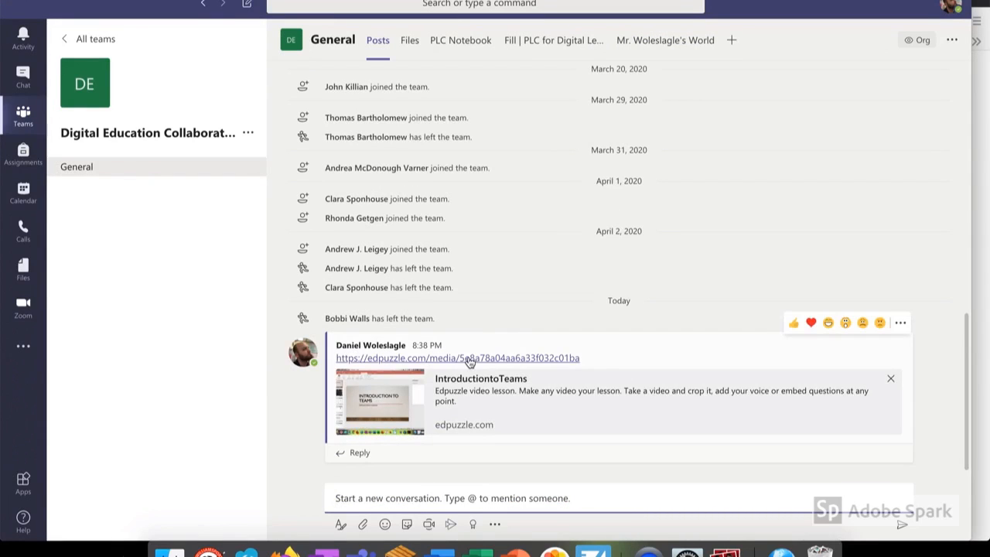
left_click(457, 358)
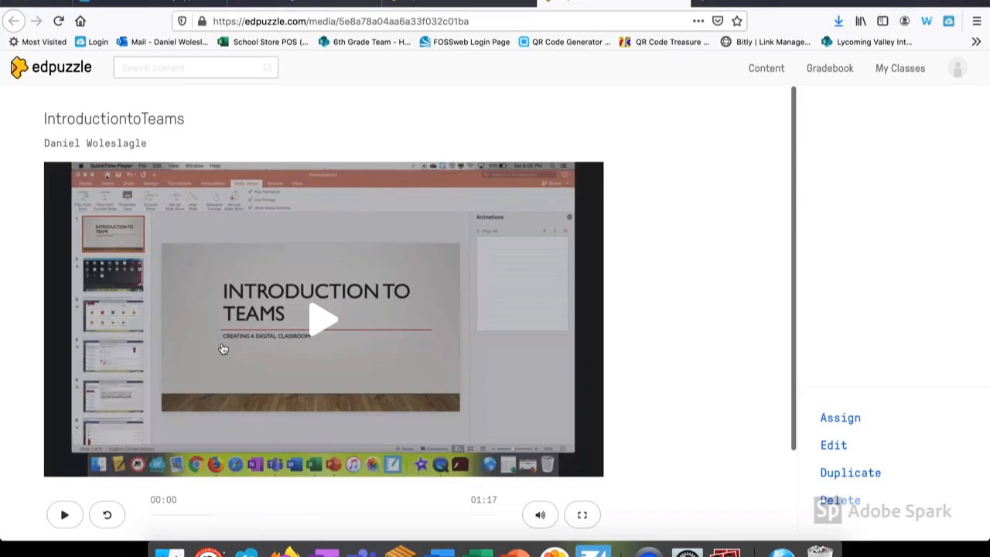
Scroll the IntroductiontoTeams video page opened from the shared link
scroll("down", 3)
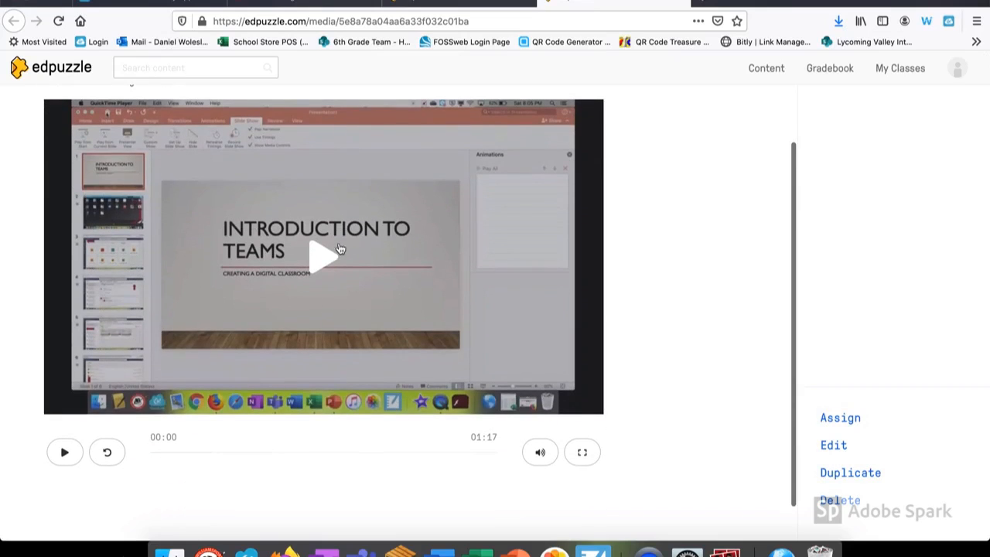